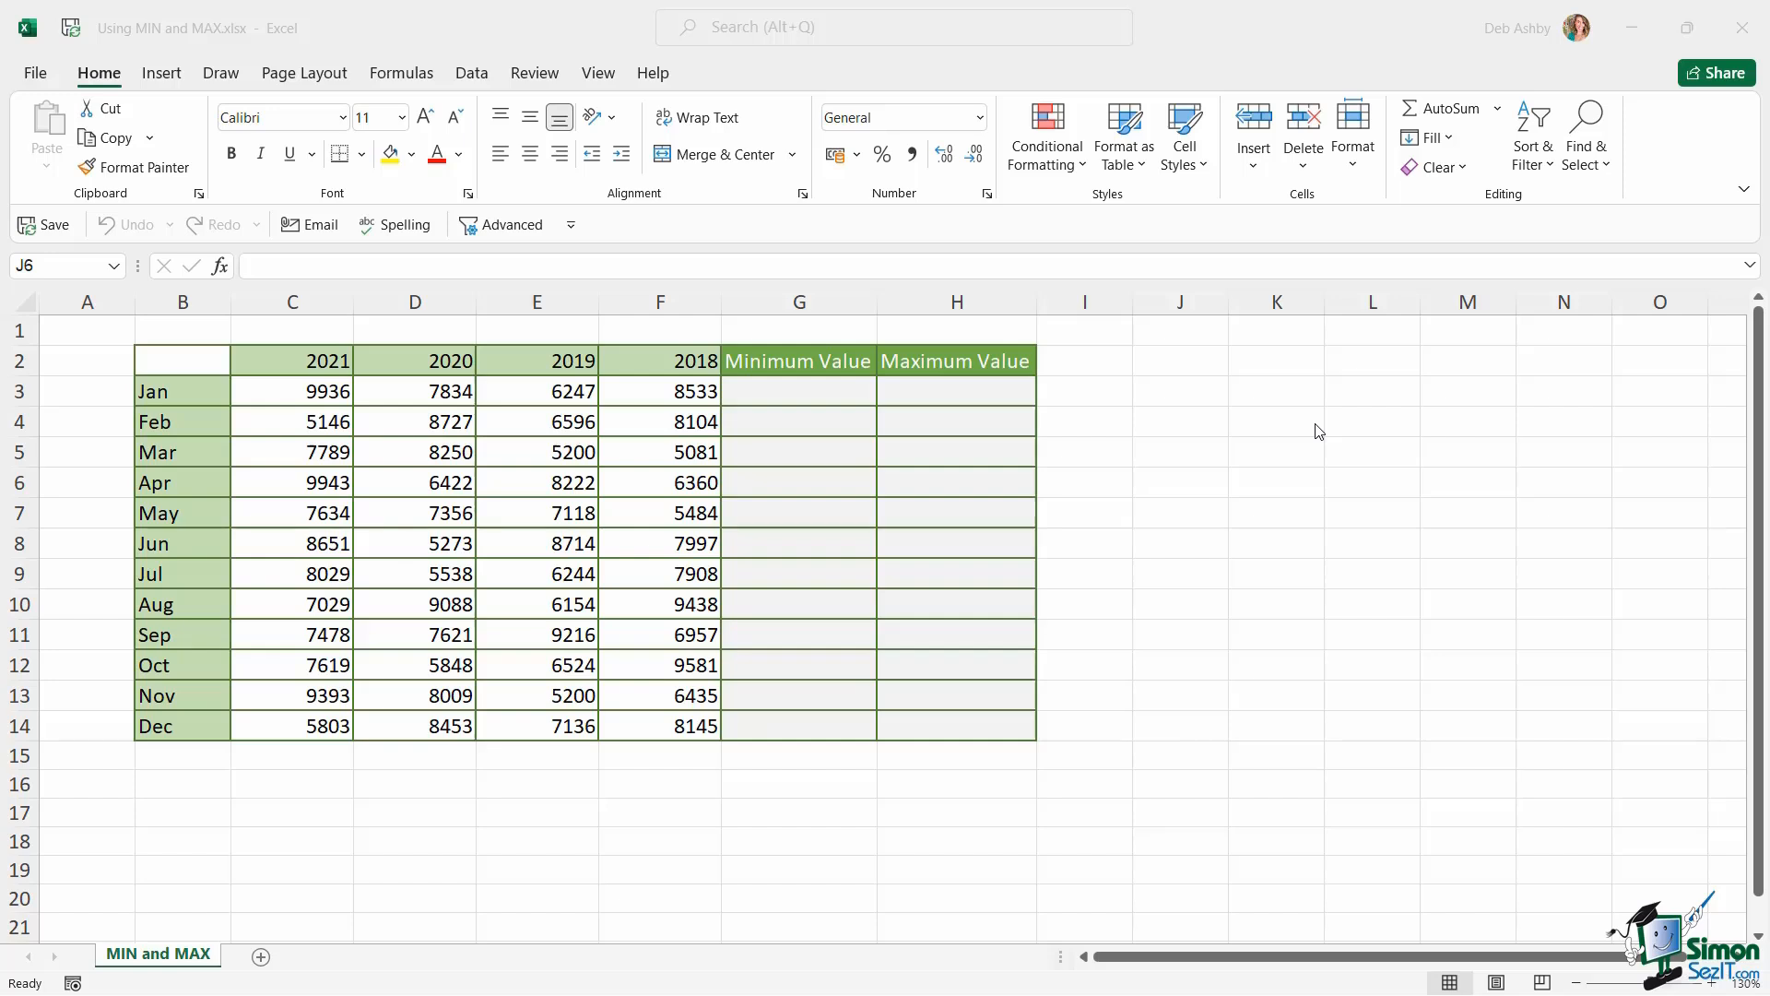
mouse_move(790, 391)
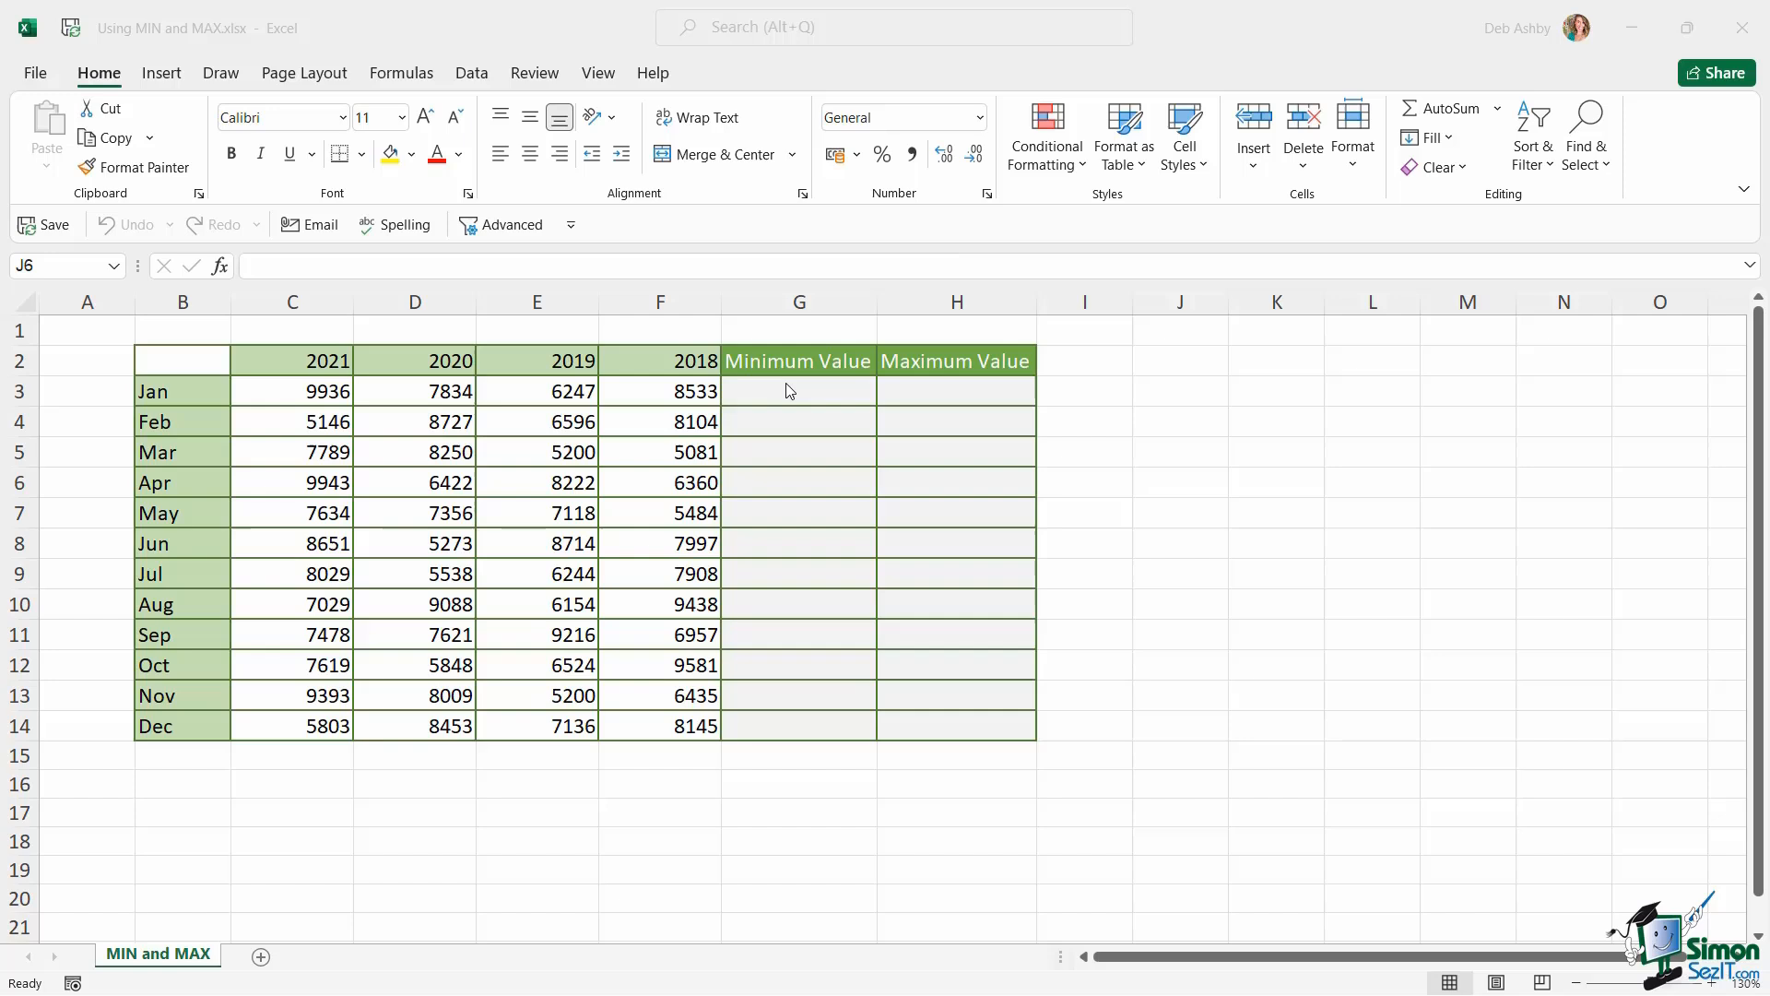
Enter =MIN(C3:F3) in G3 so January's minimum shows 6247
click(798, 390)
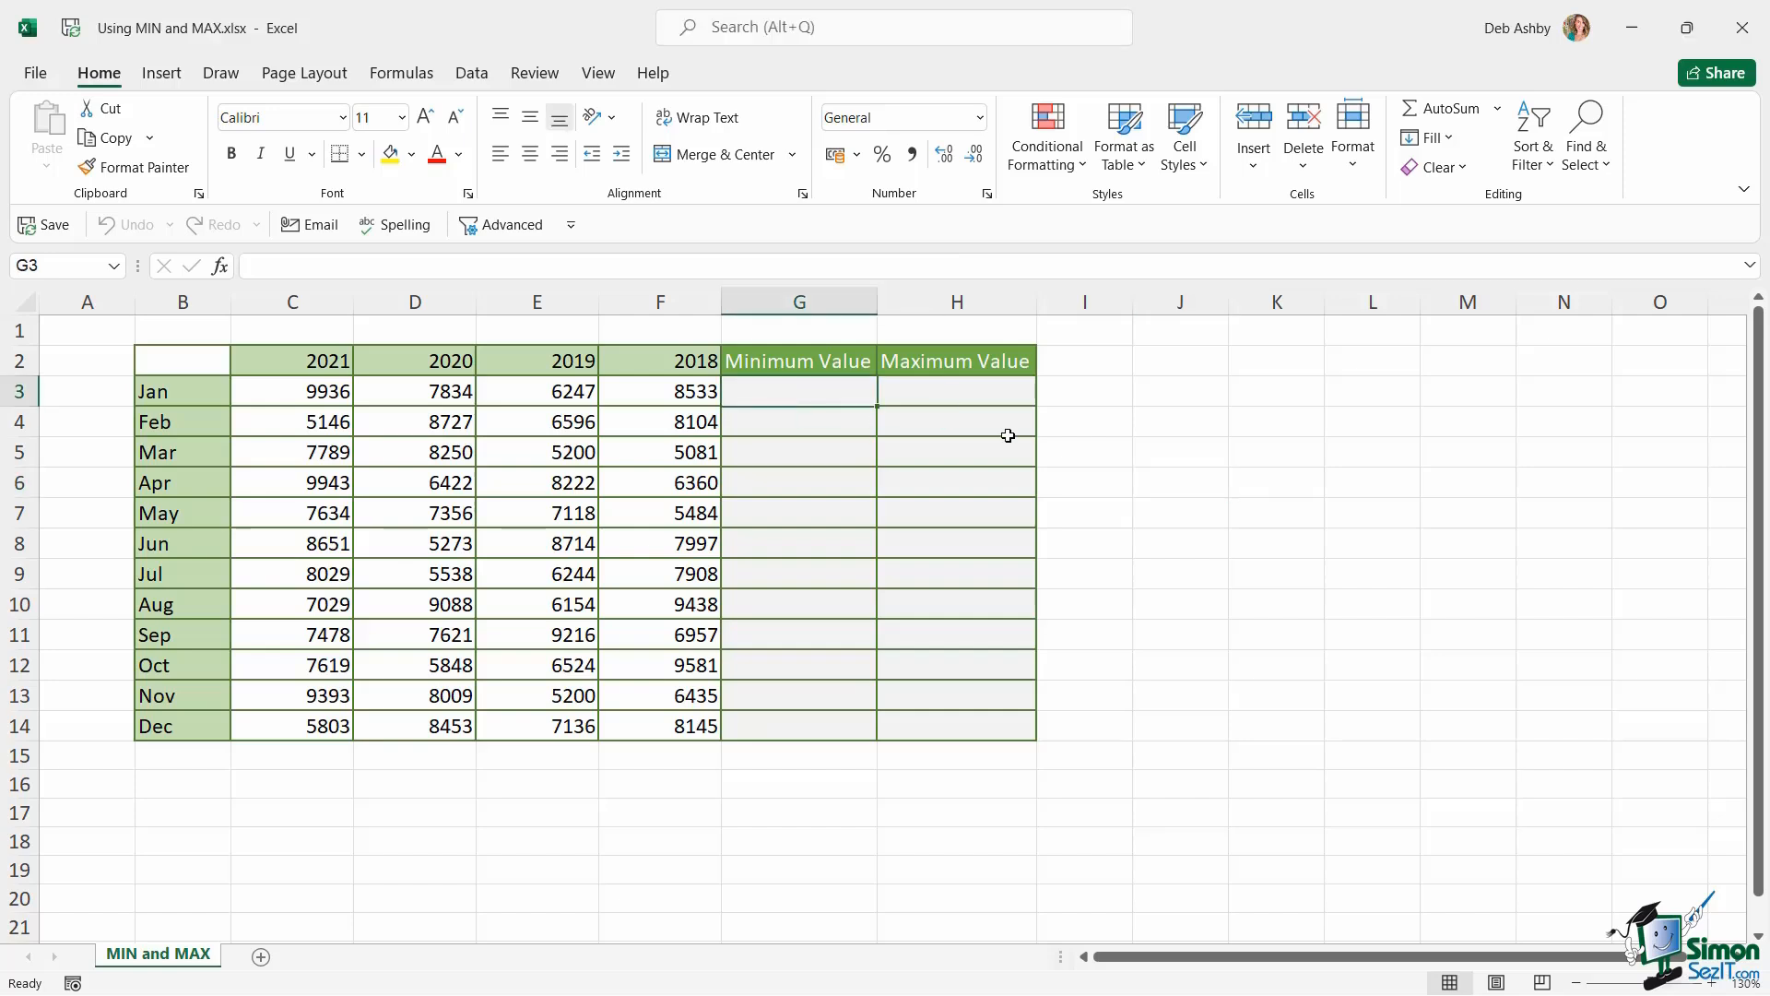
text(=)
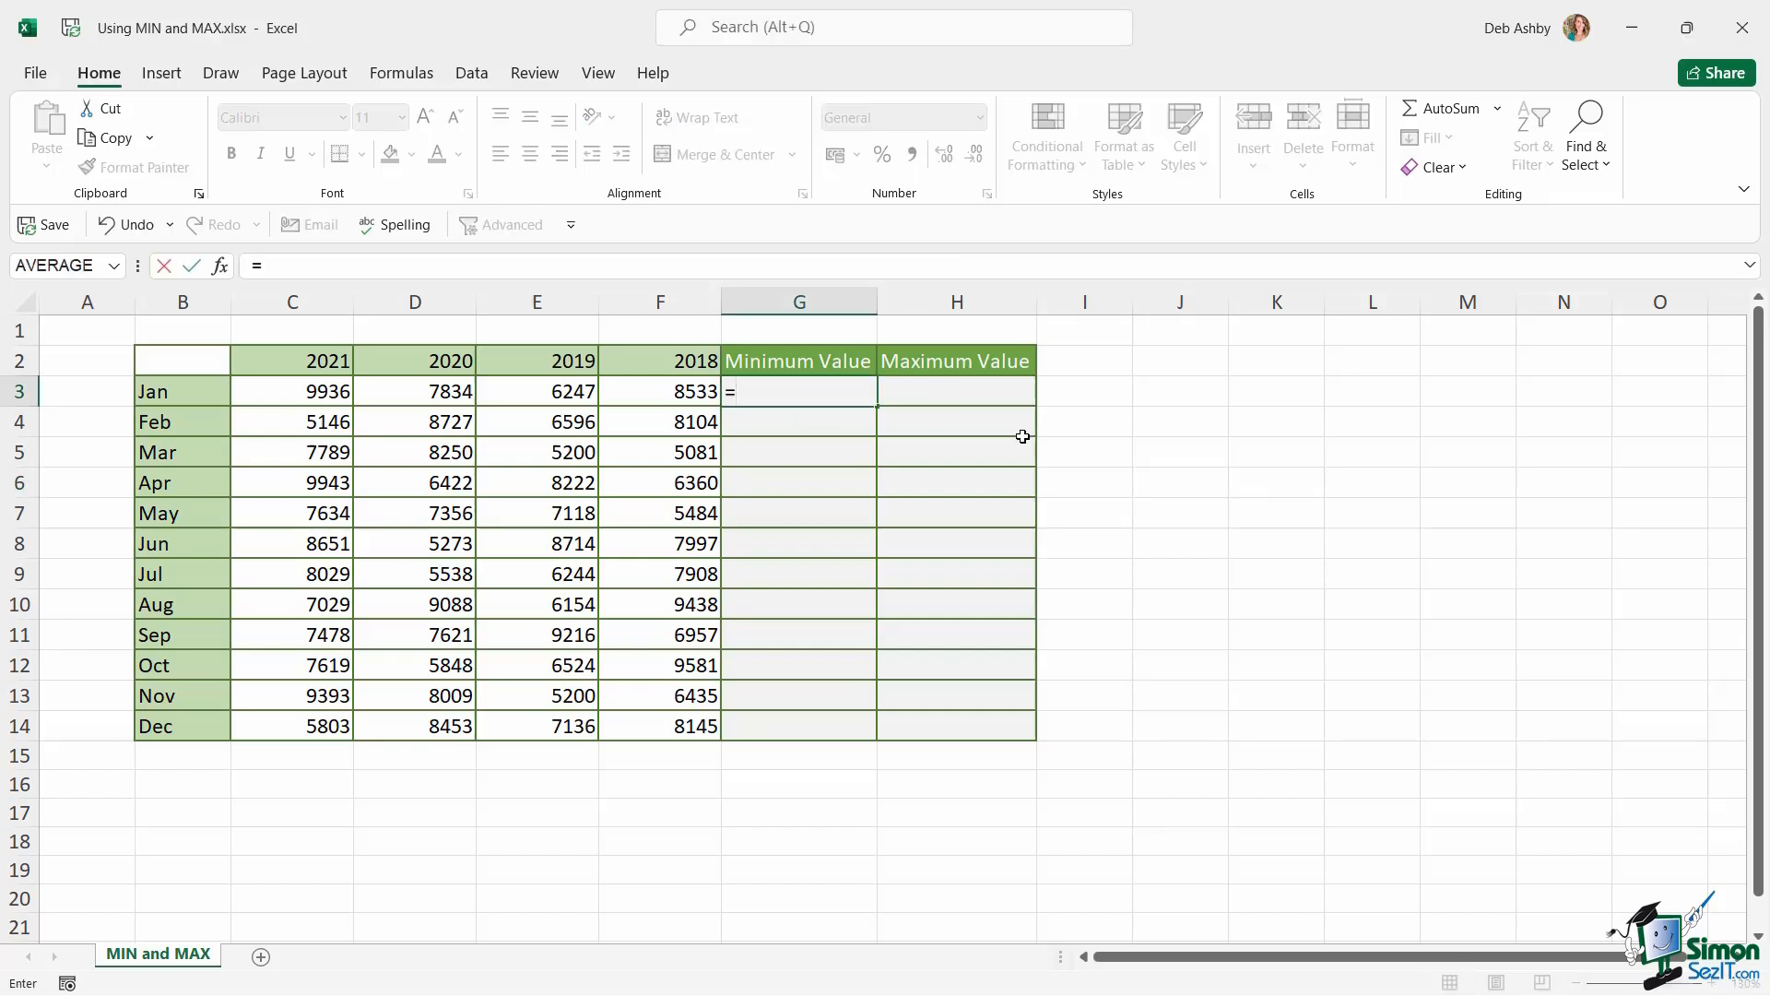
text(MIN()
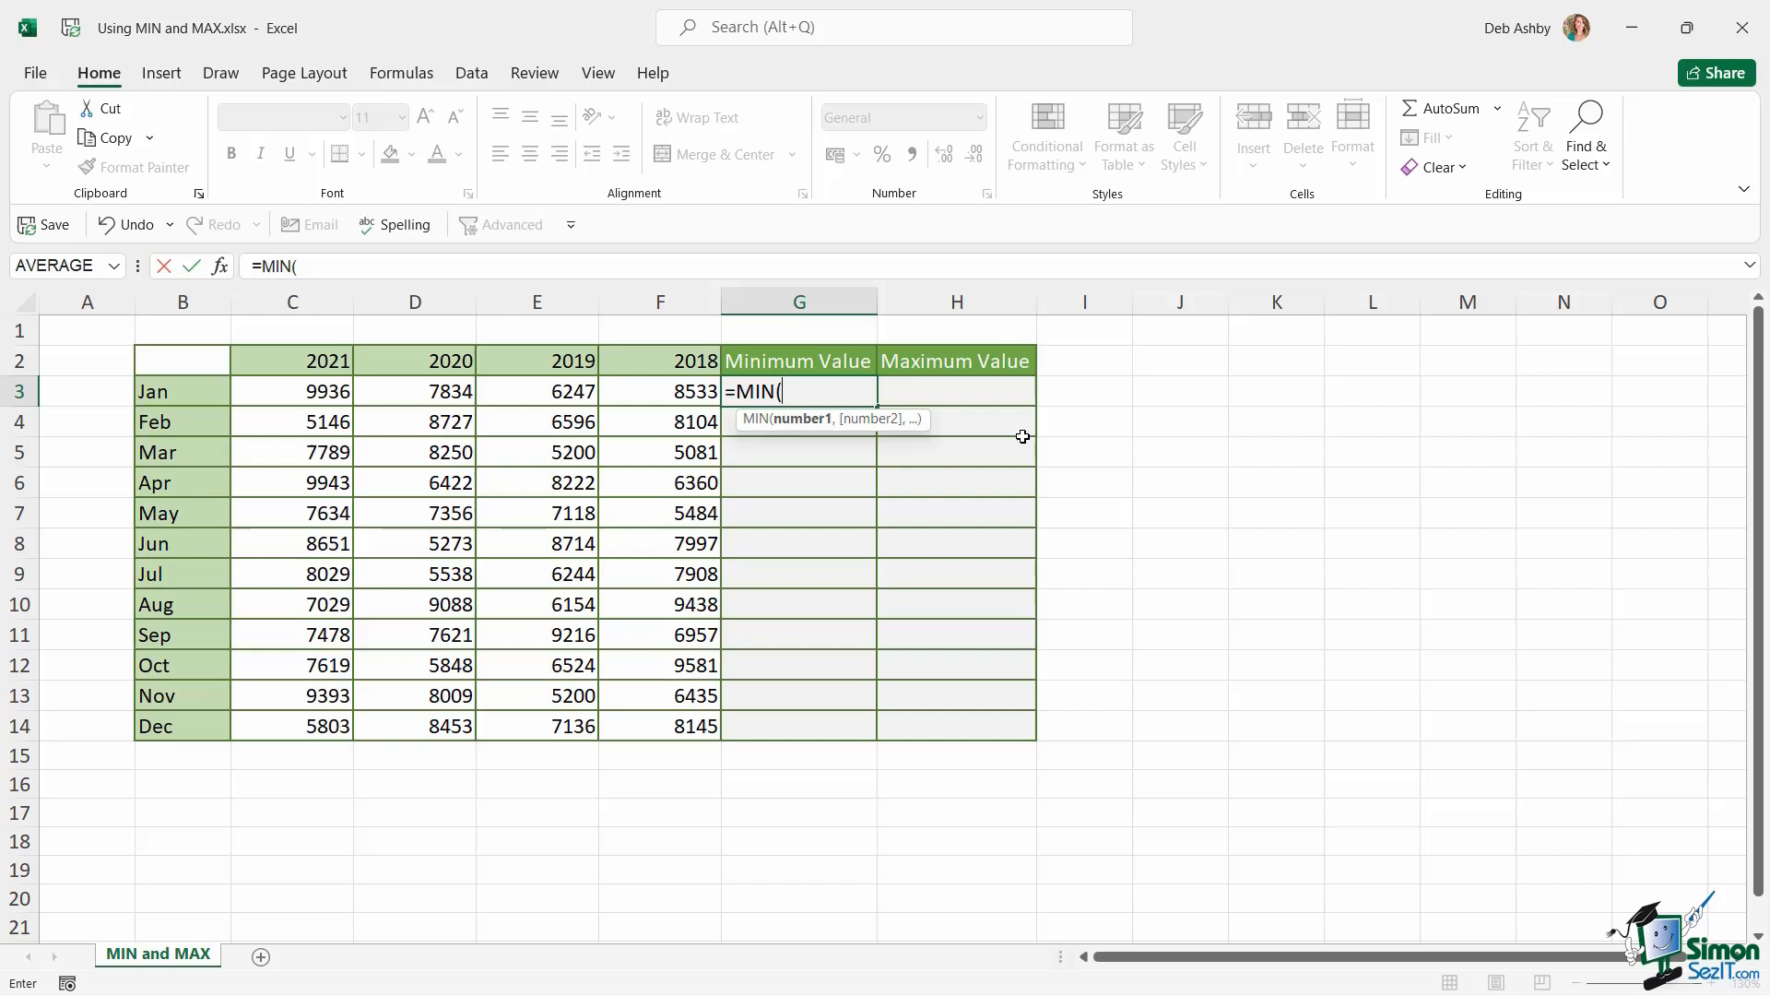
mouse_move(503, 401)
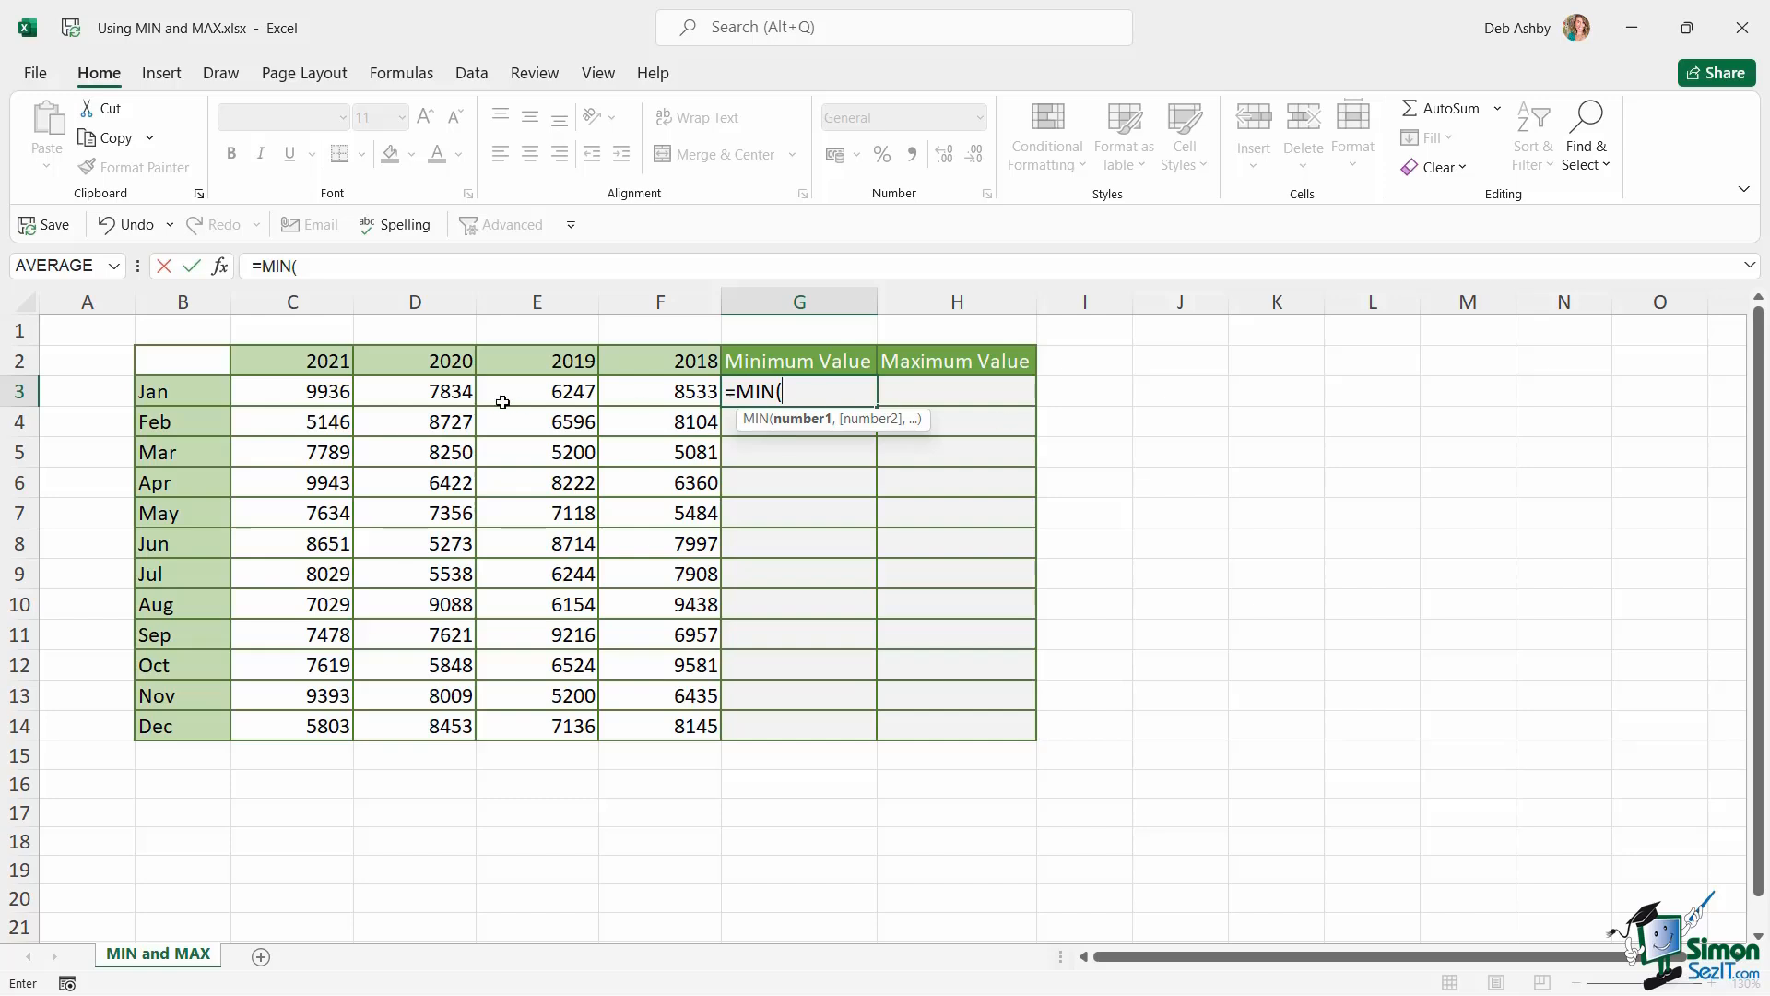
drag(292, 391, 661, 390)
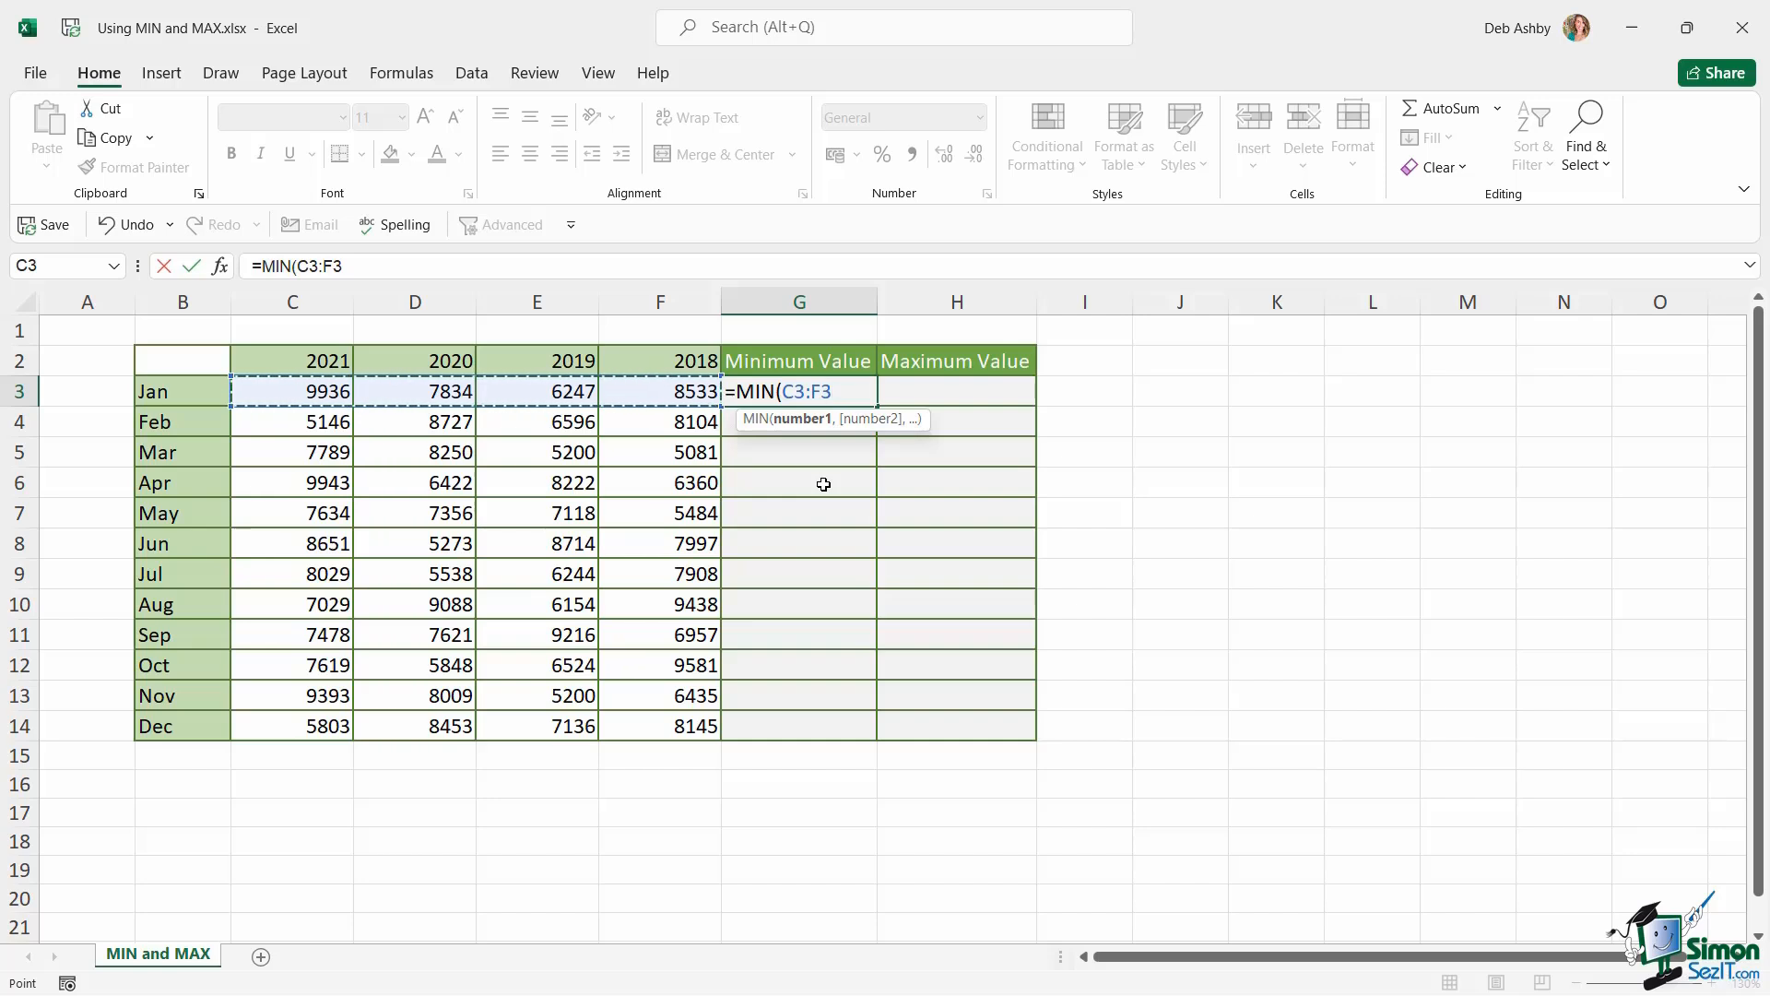
text())
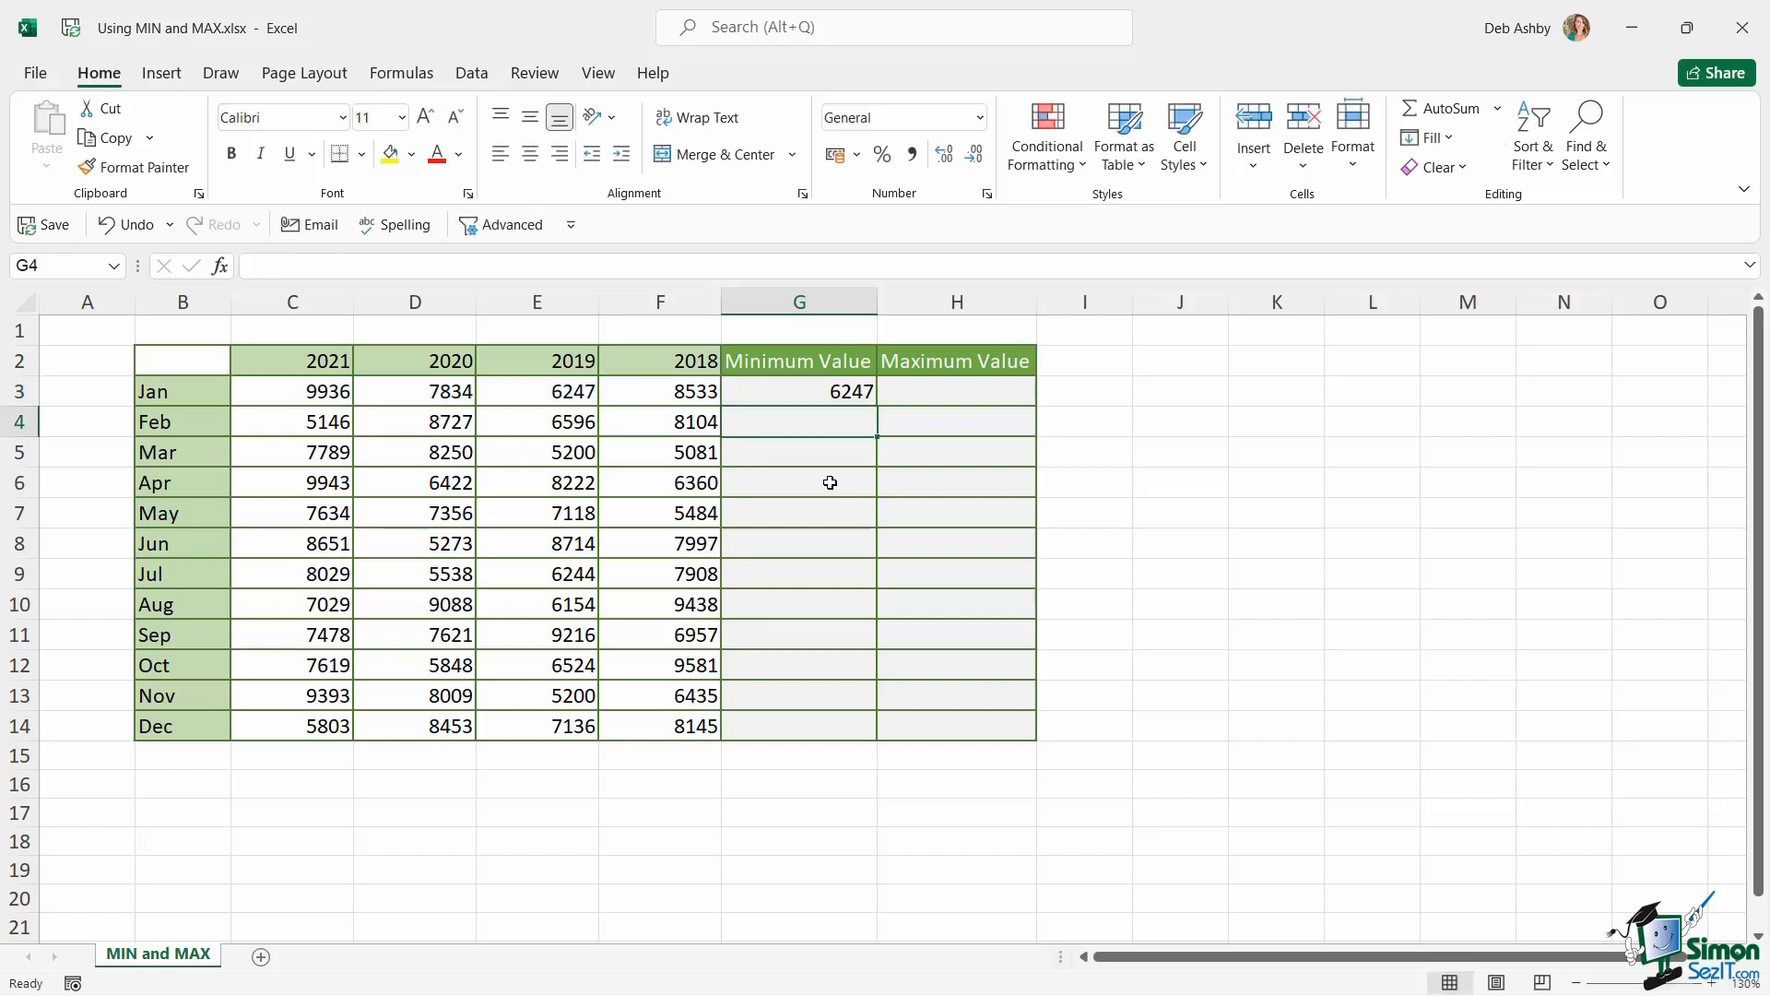
click(799, 391)
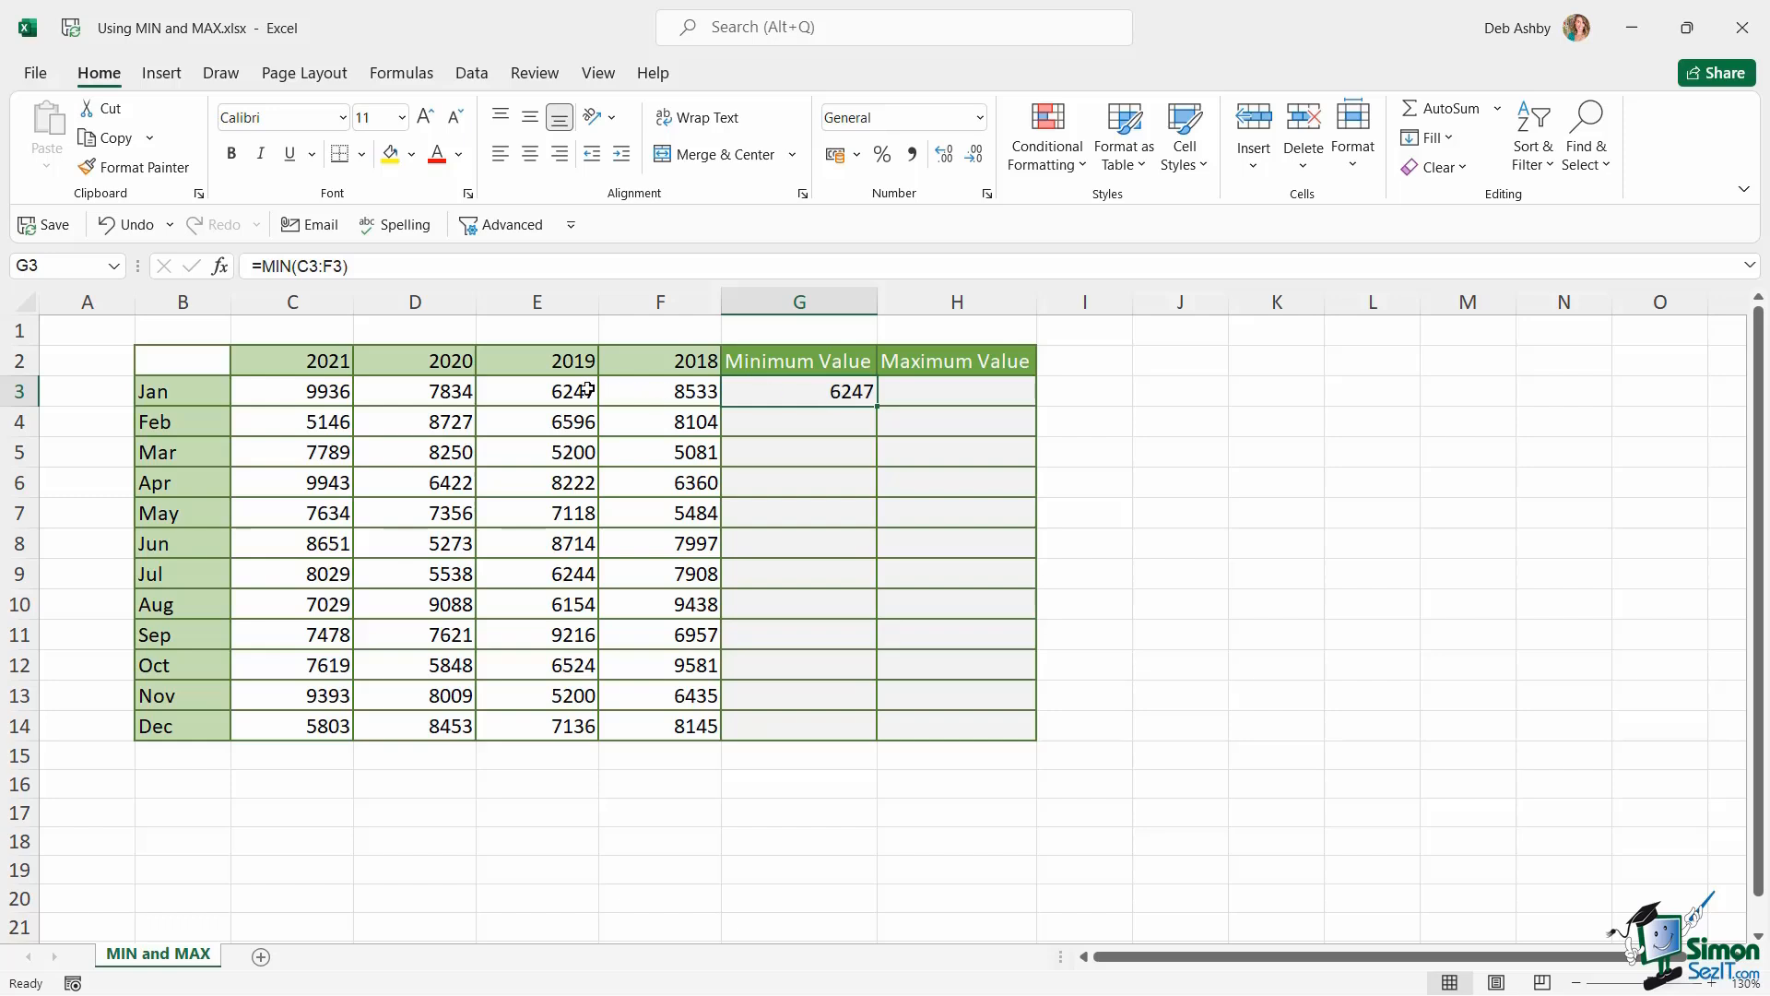
click(536, 391)
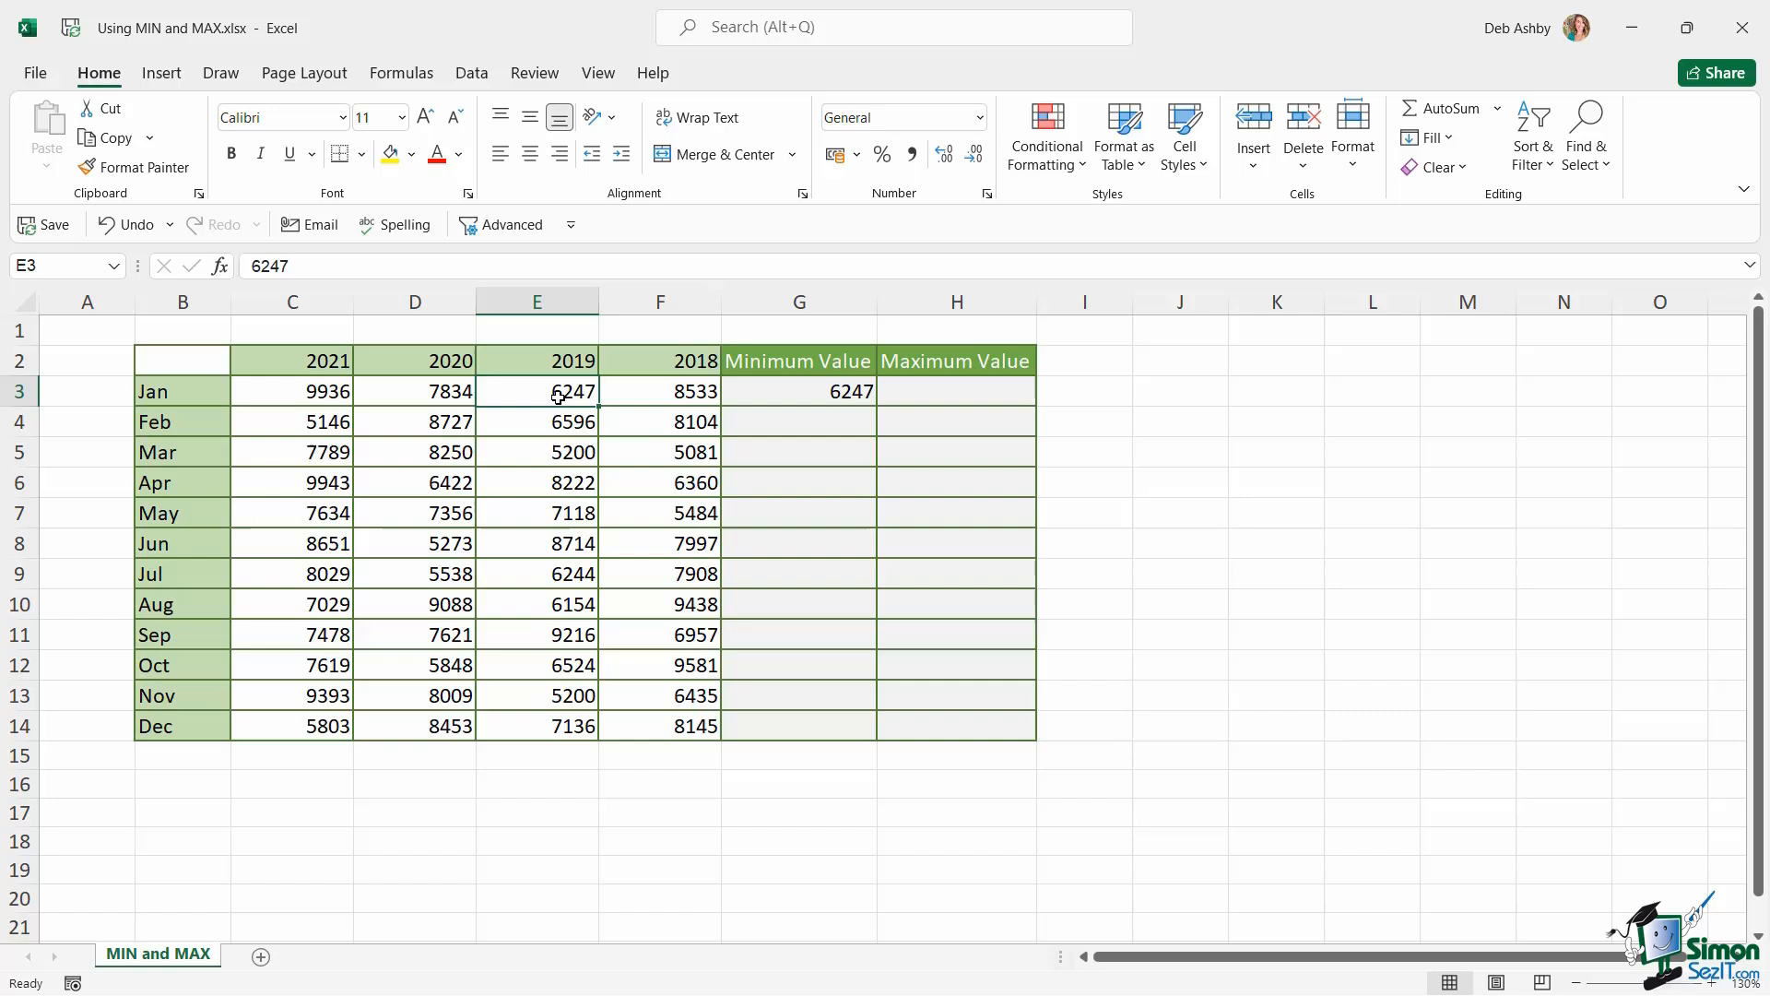
click(537, 361)
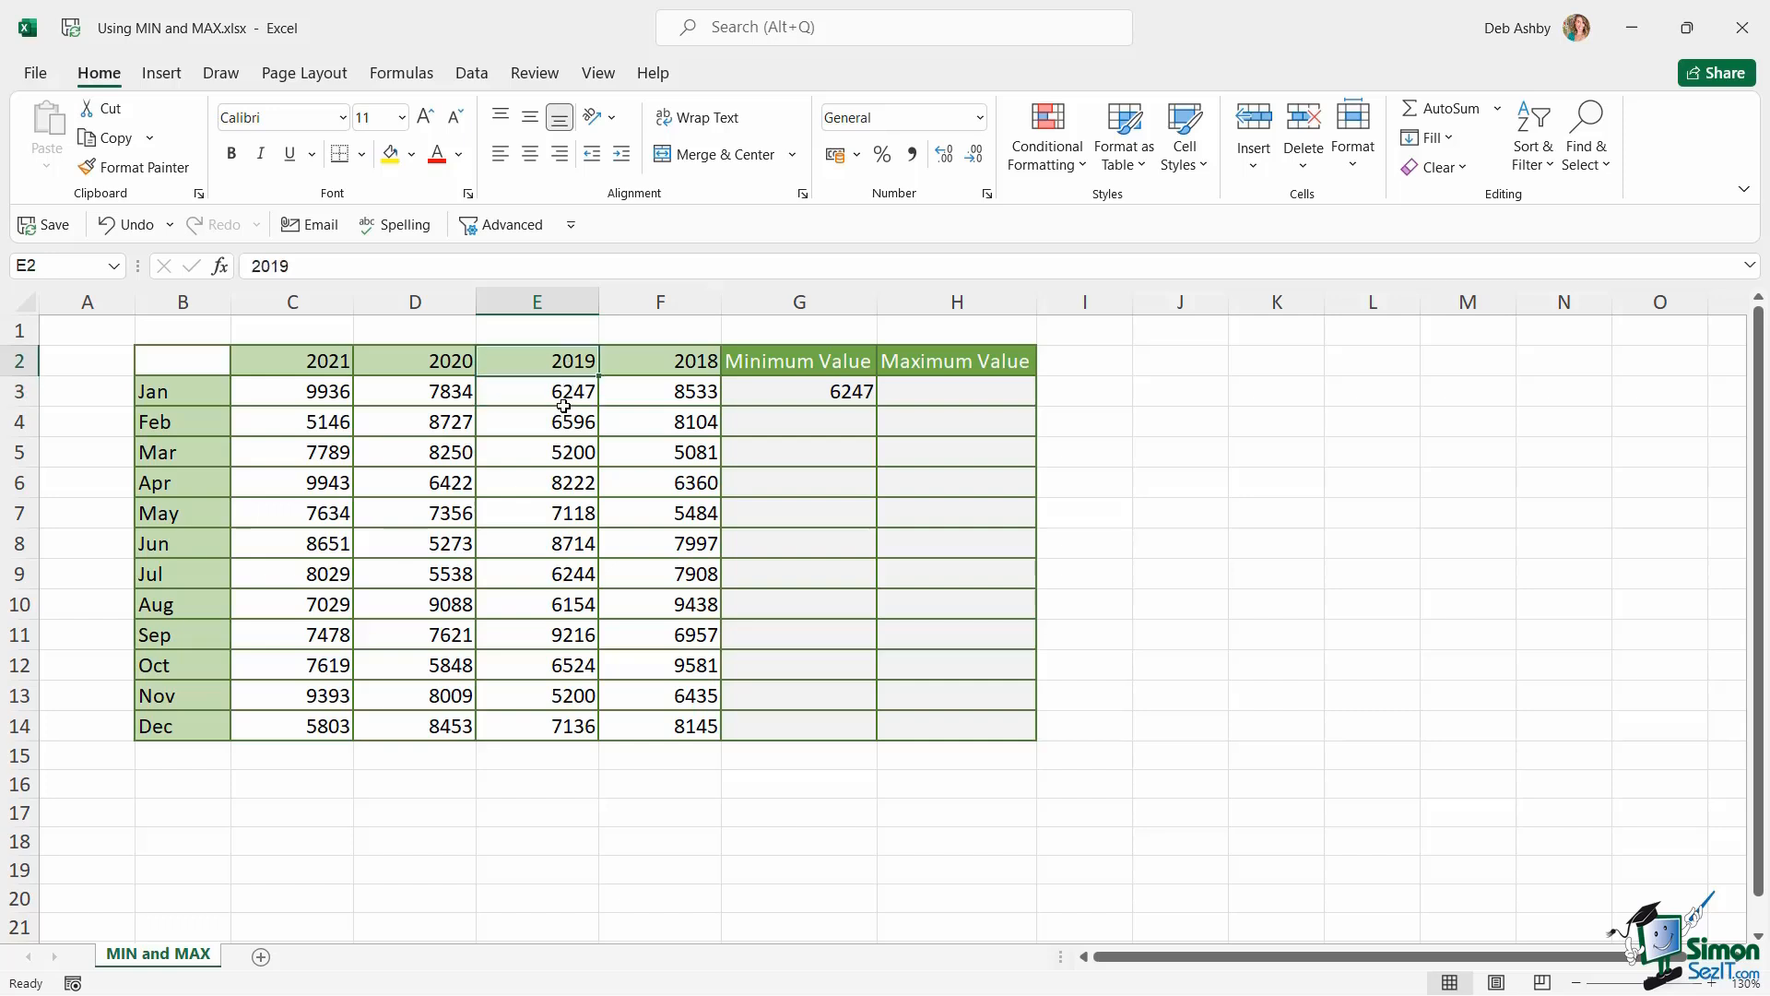
click(955, 391)
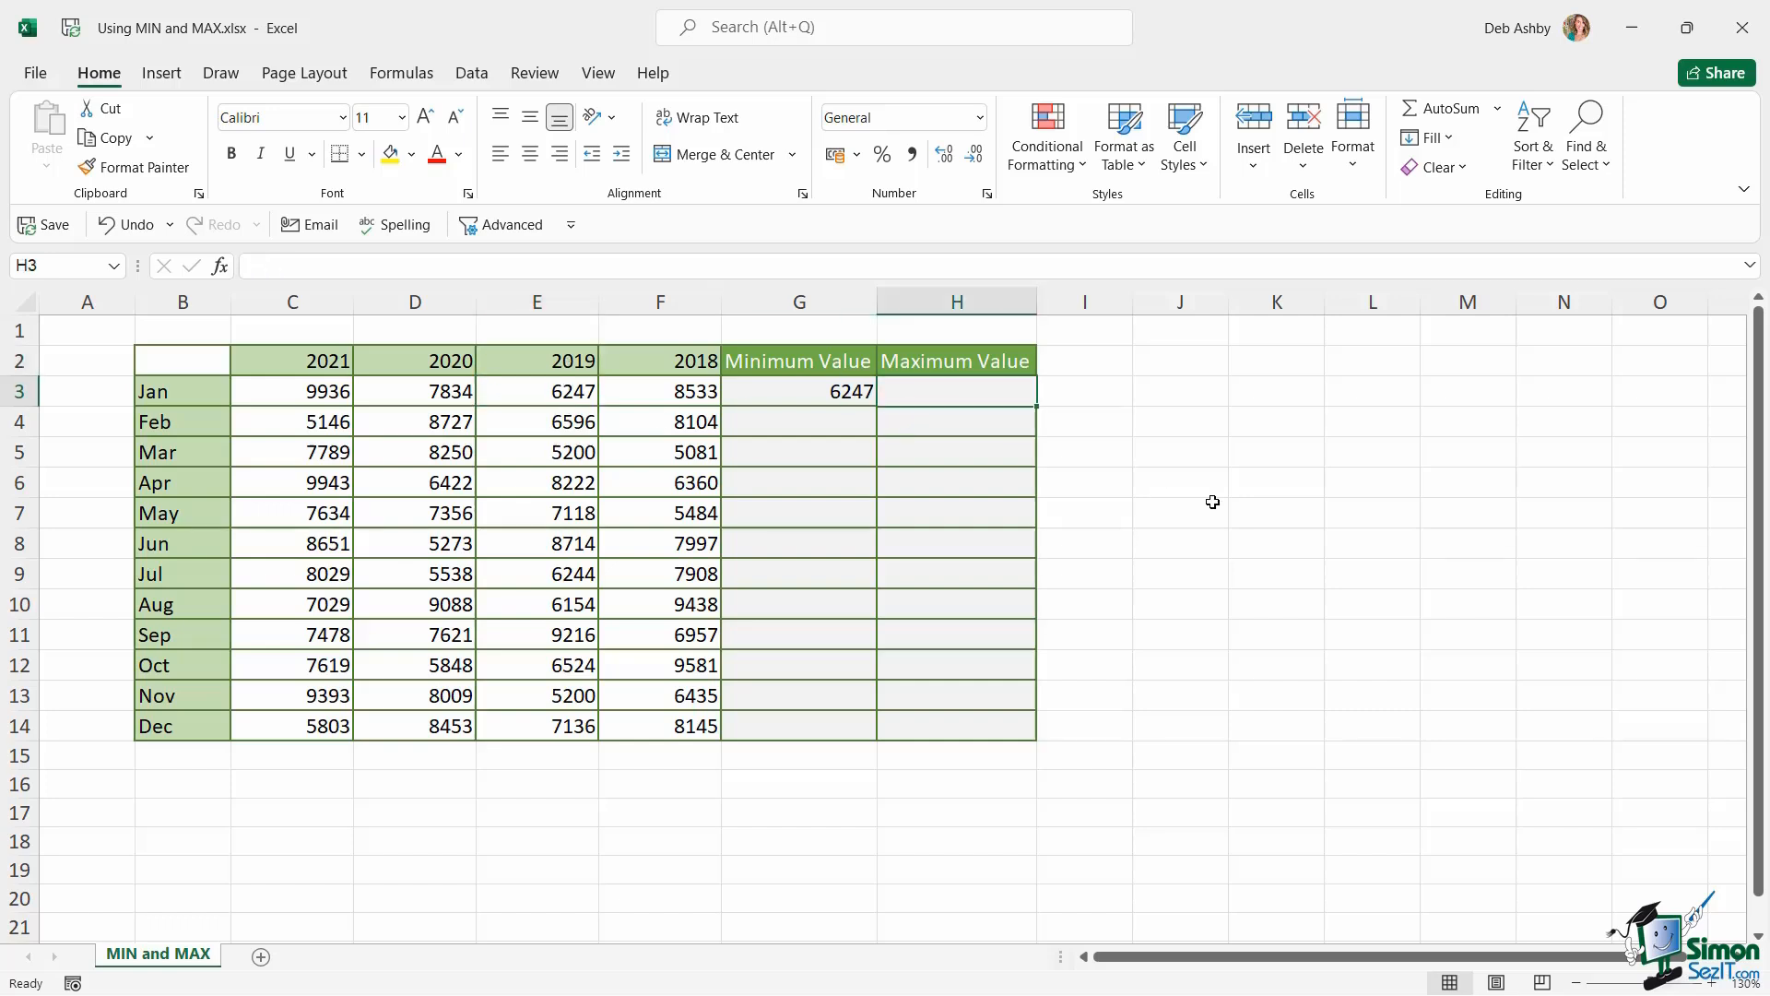
Enter =MAX(C3:F3) in H3, giving 9936, and check it against the 2021 figure
text(=MAX()
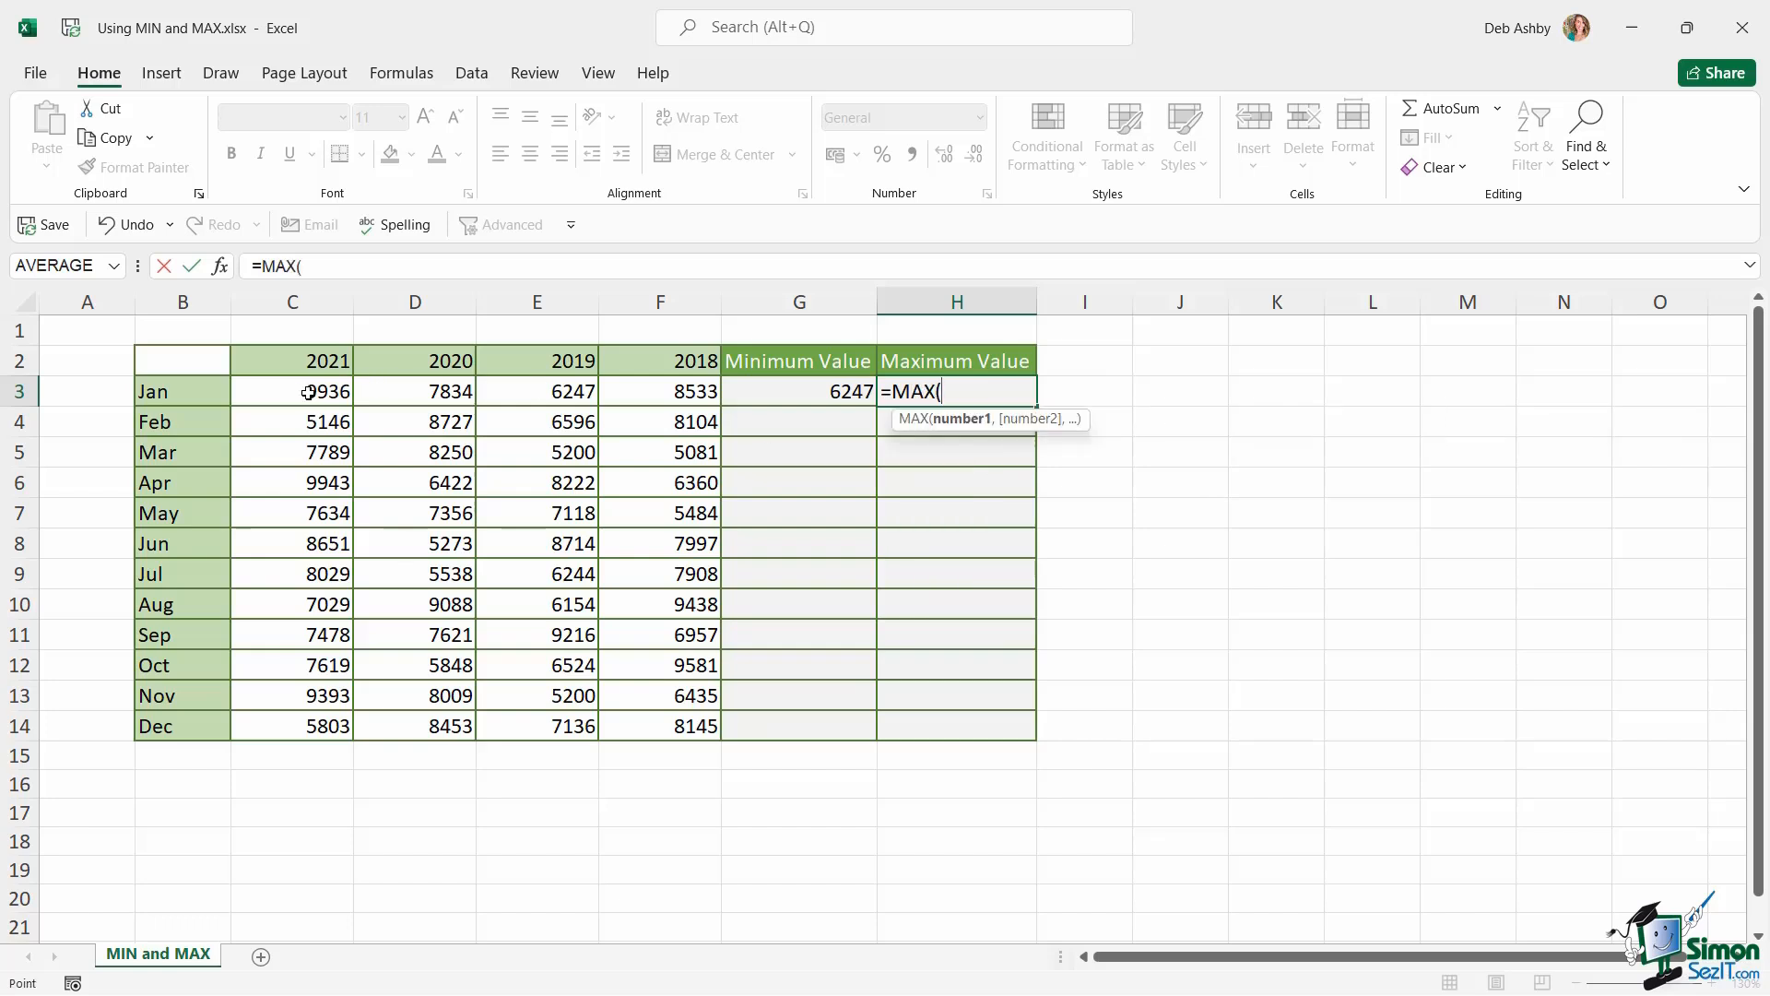
drag(291, 391, 660, 391)
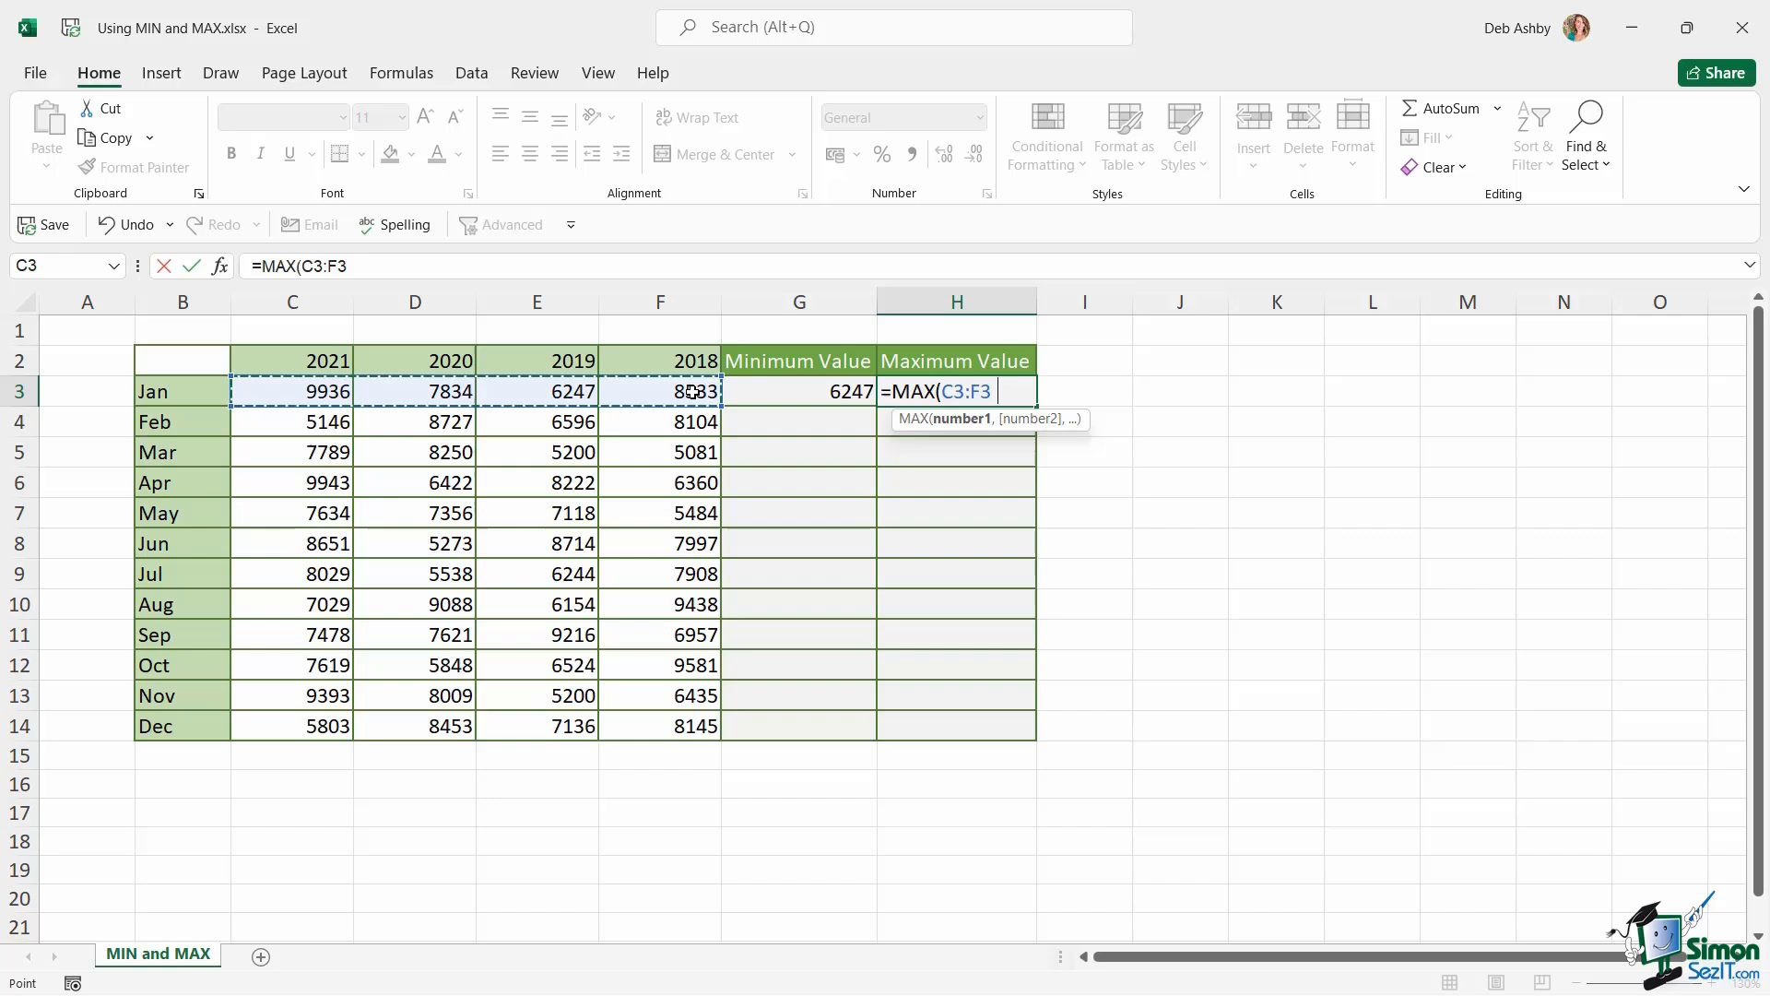
key(Return)
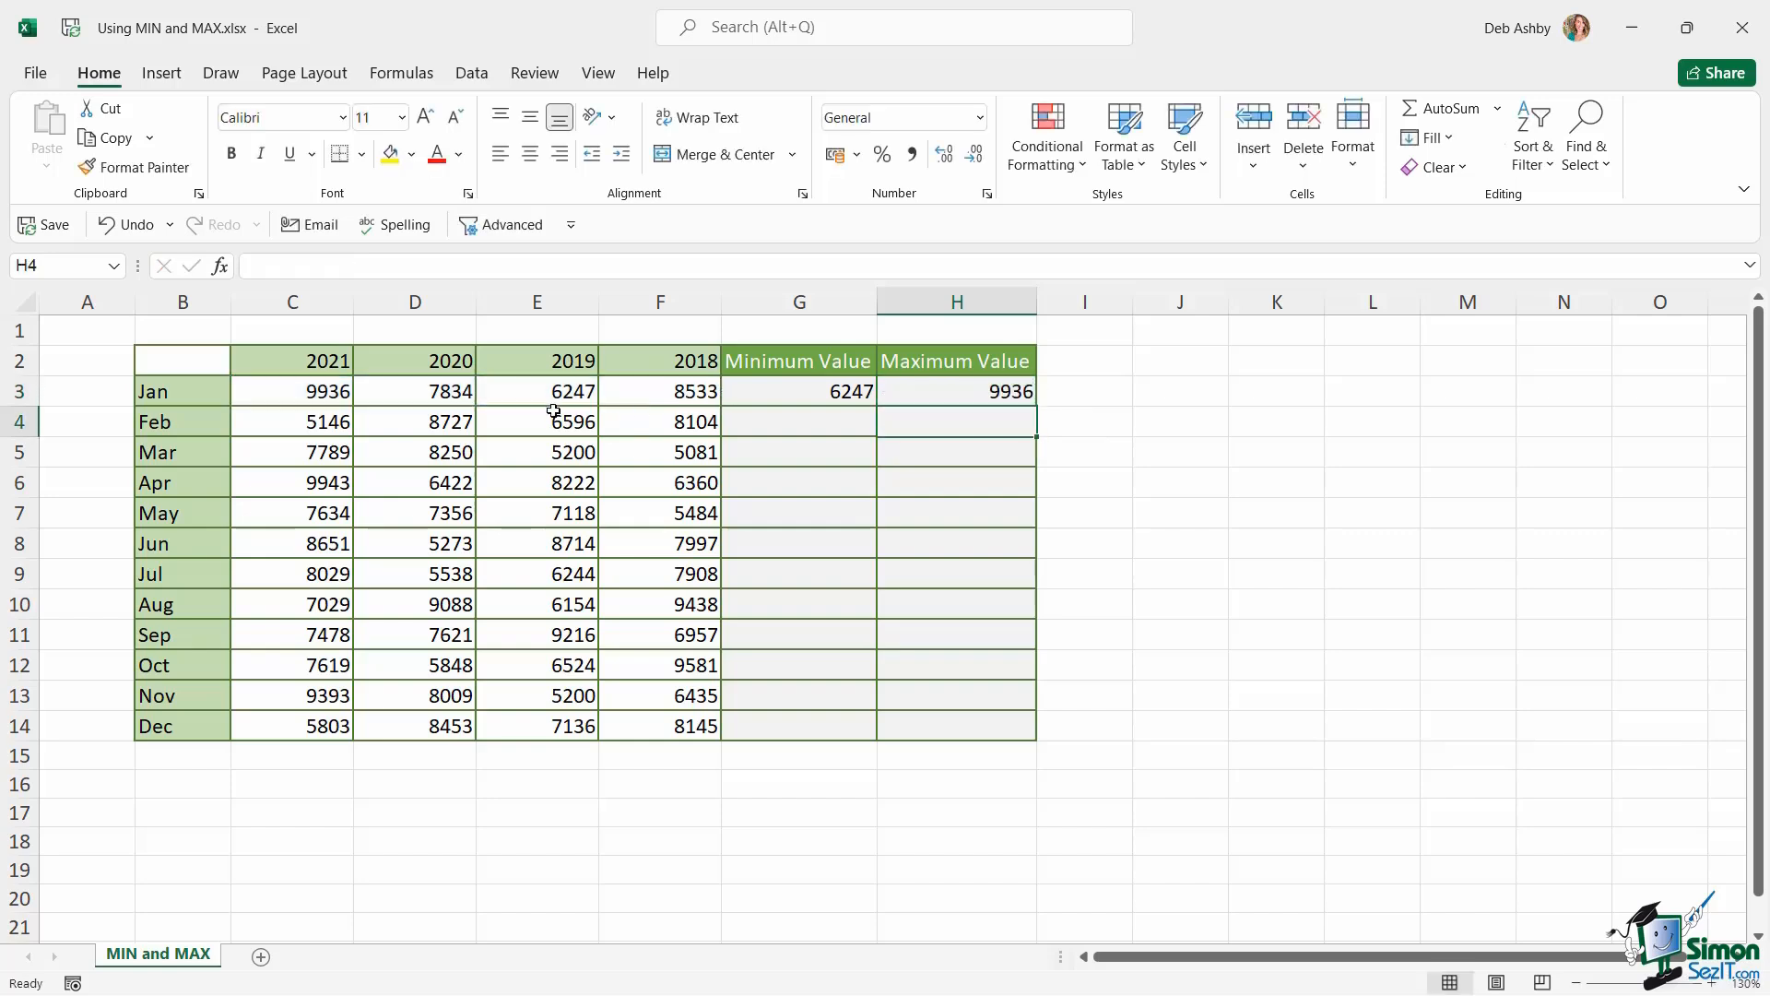
click(955, 391)
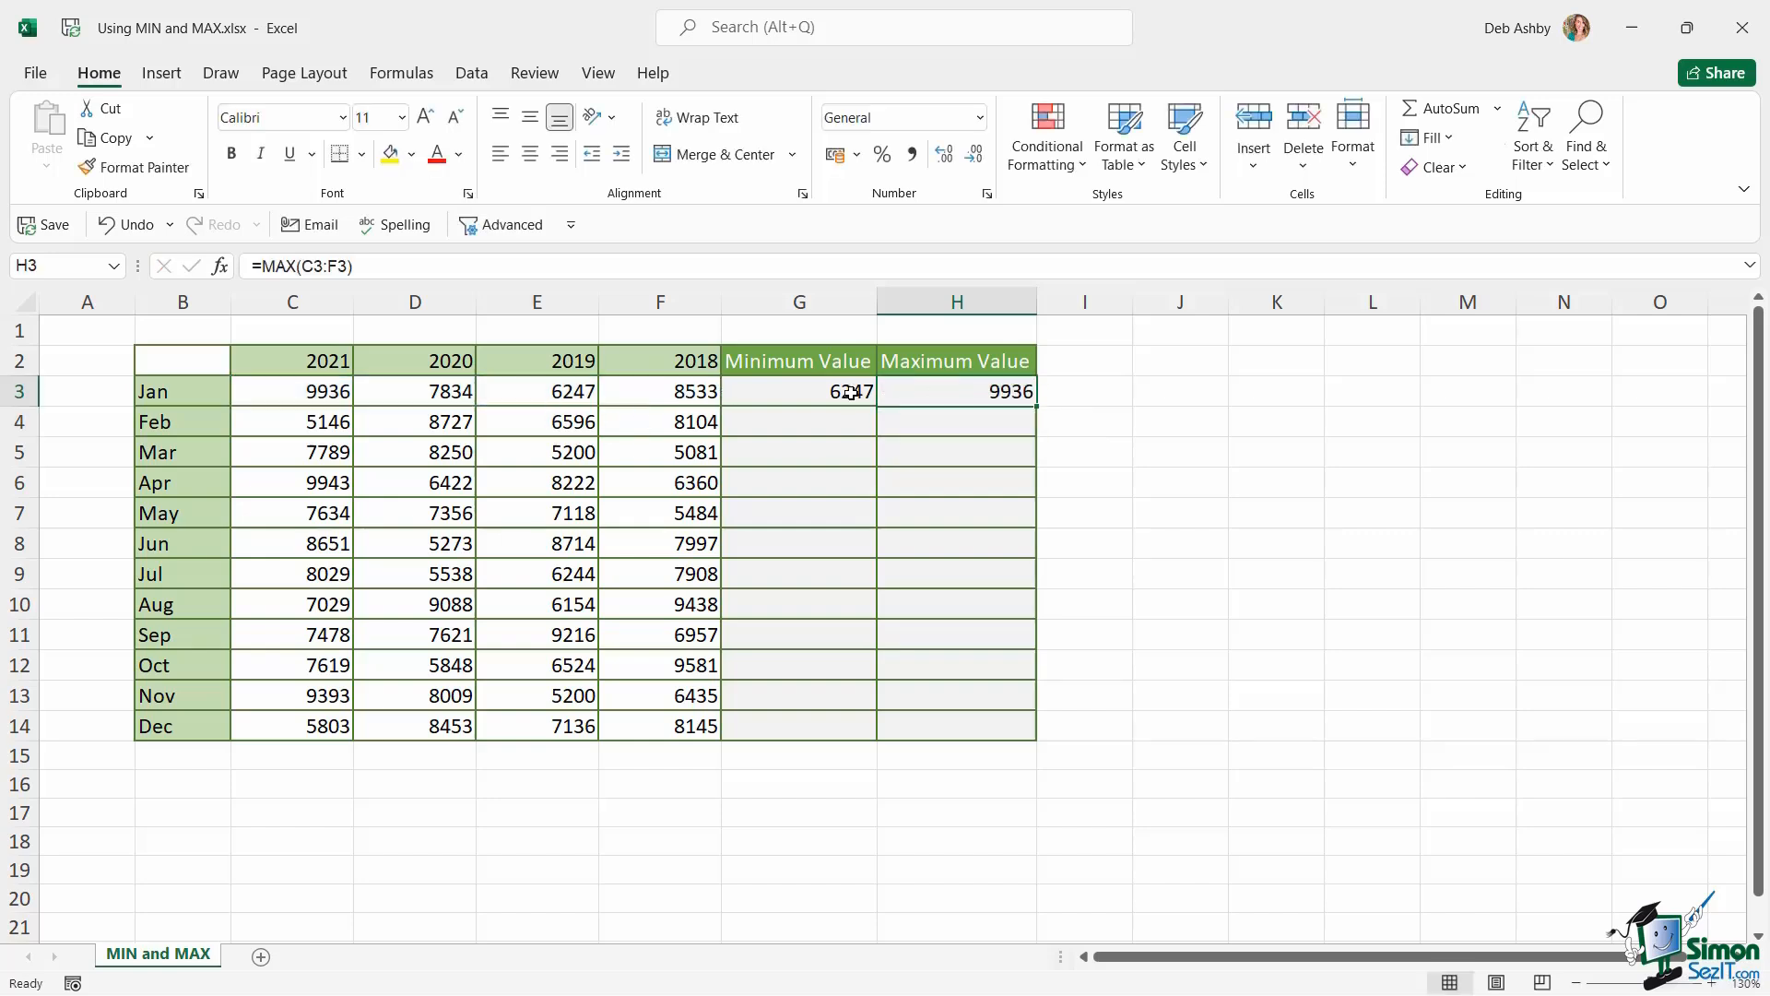
click(292, 391)
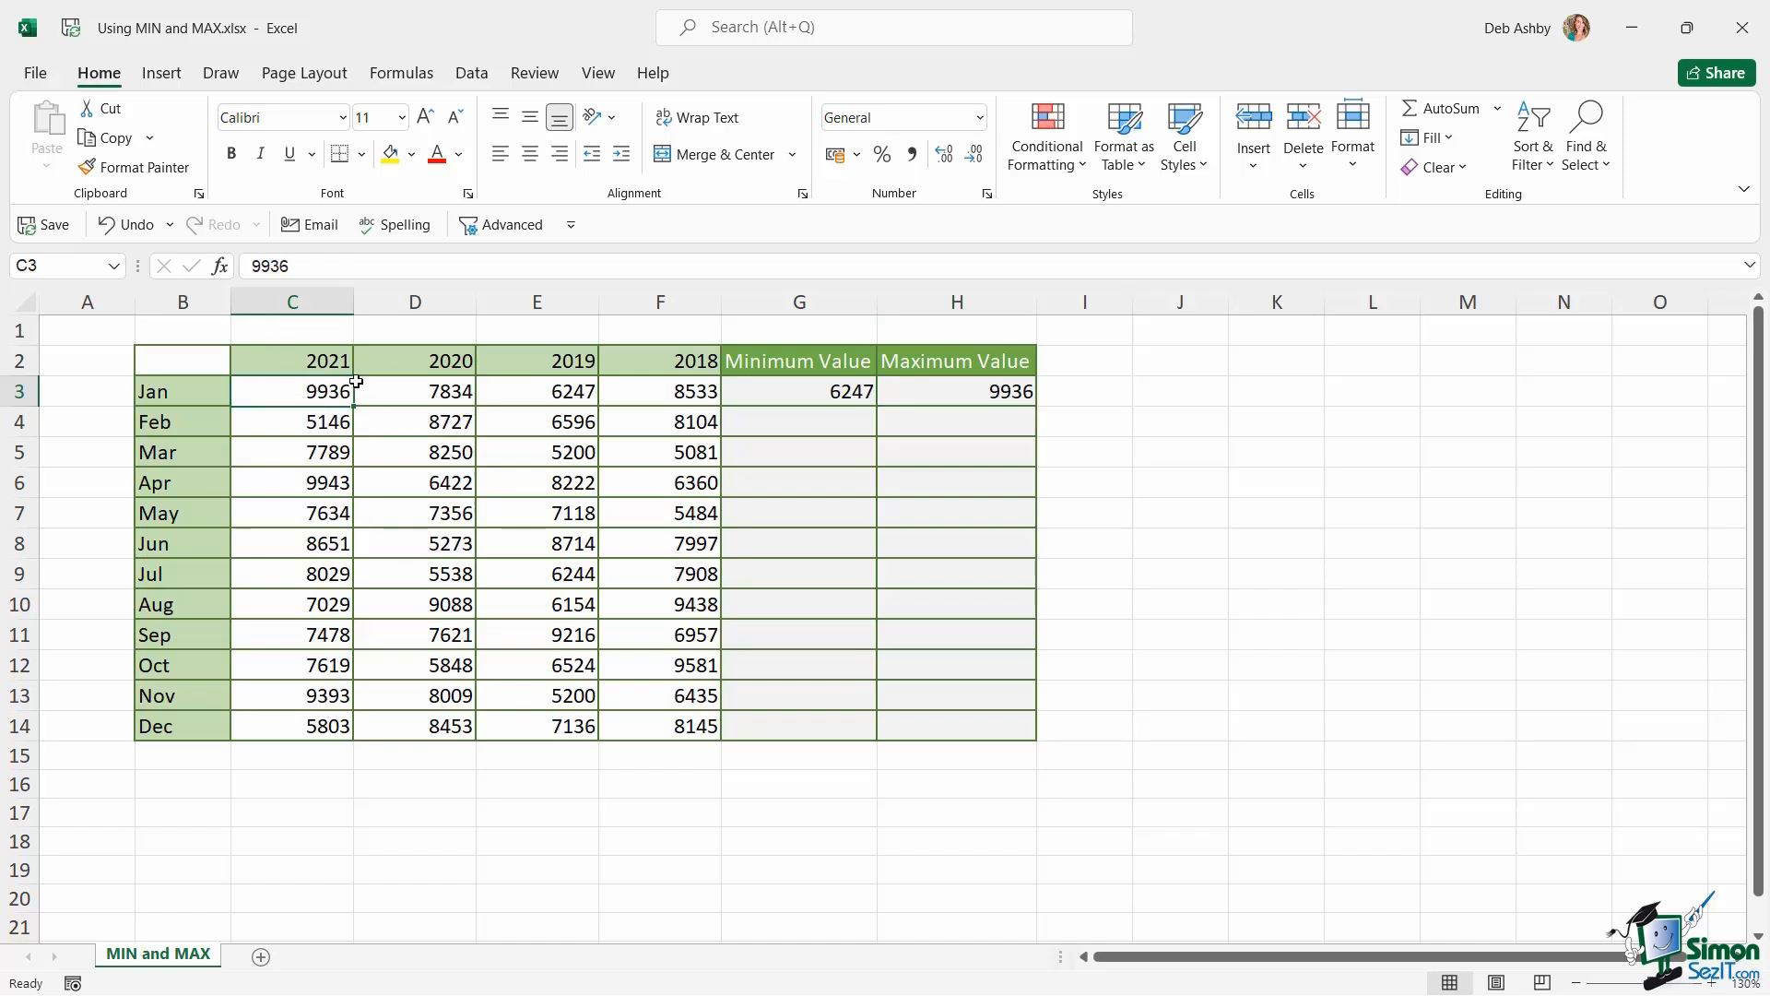
click(1180, 452)
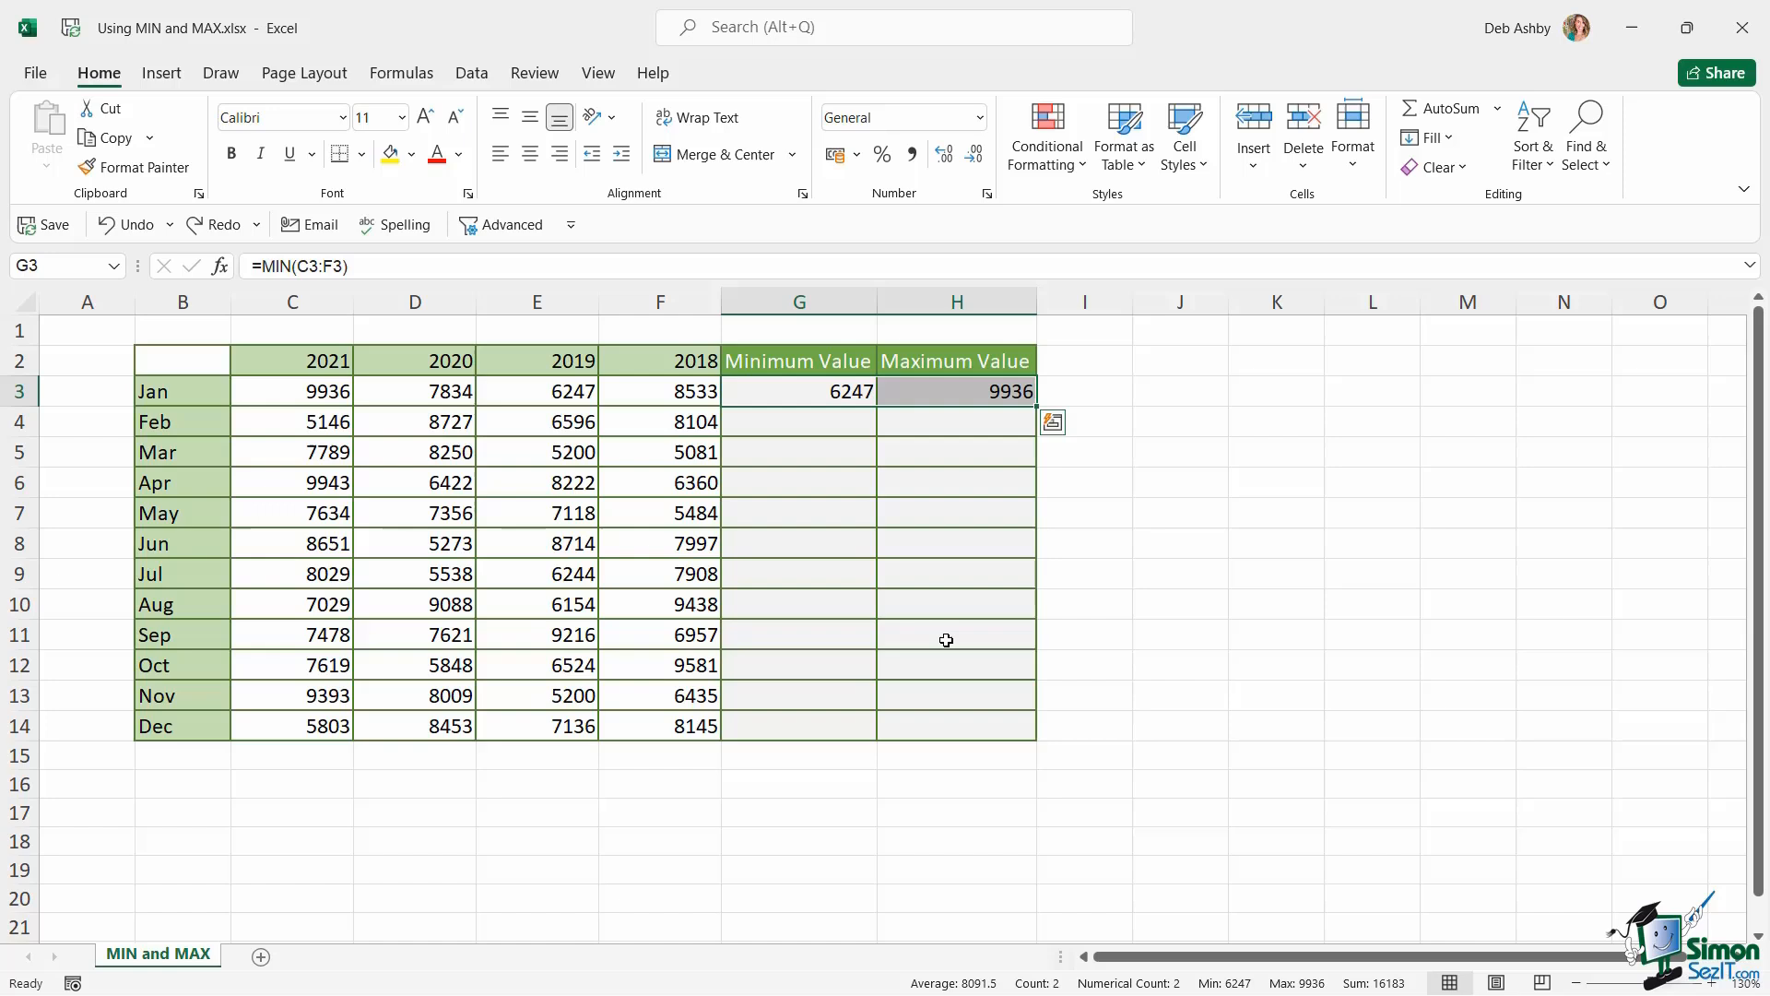
mouse_move(1307, 464)
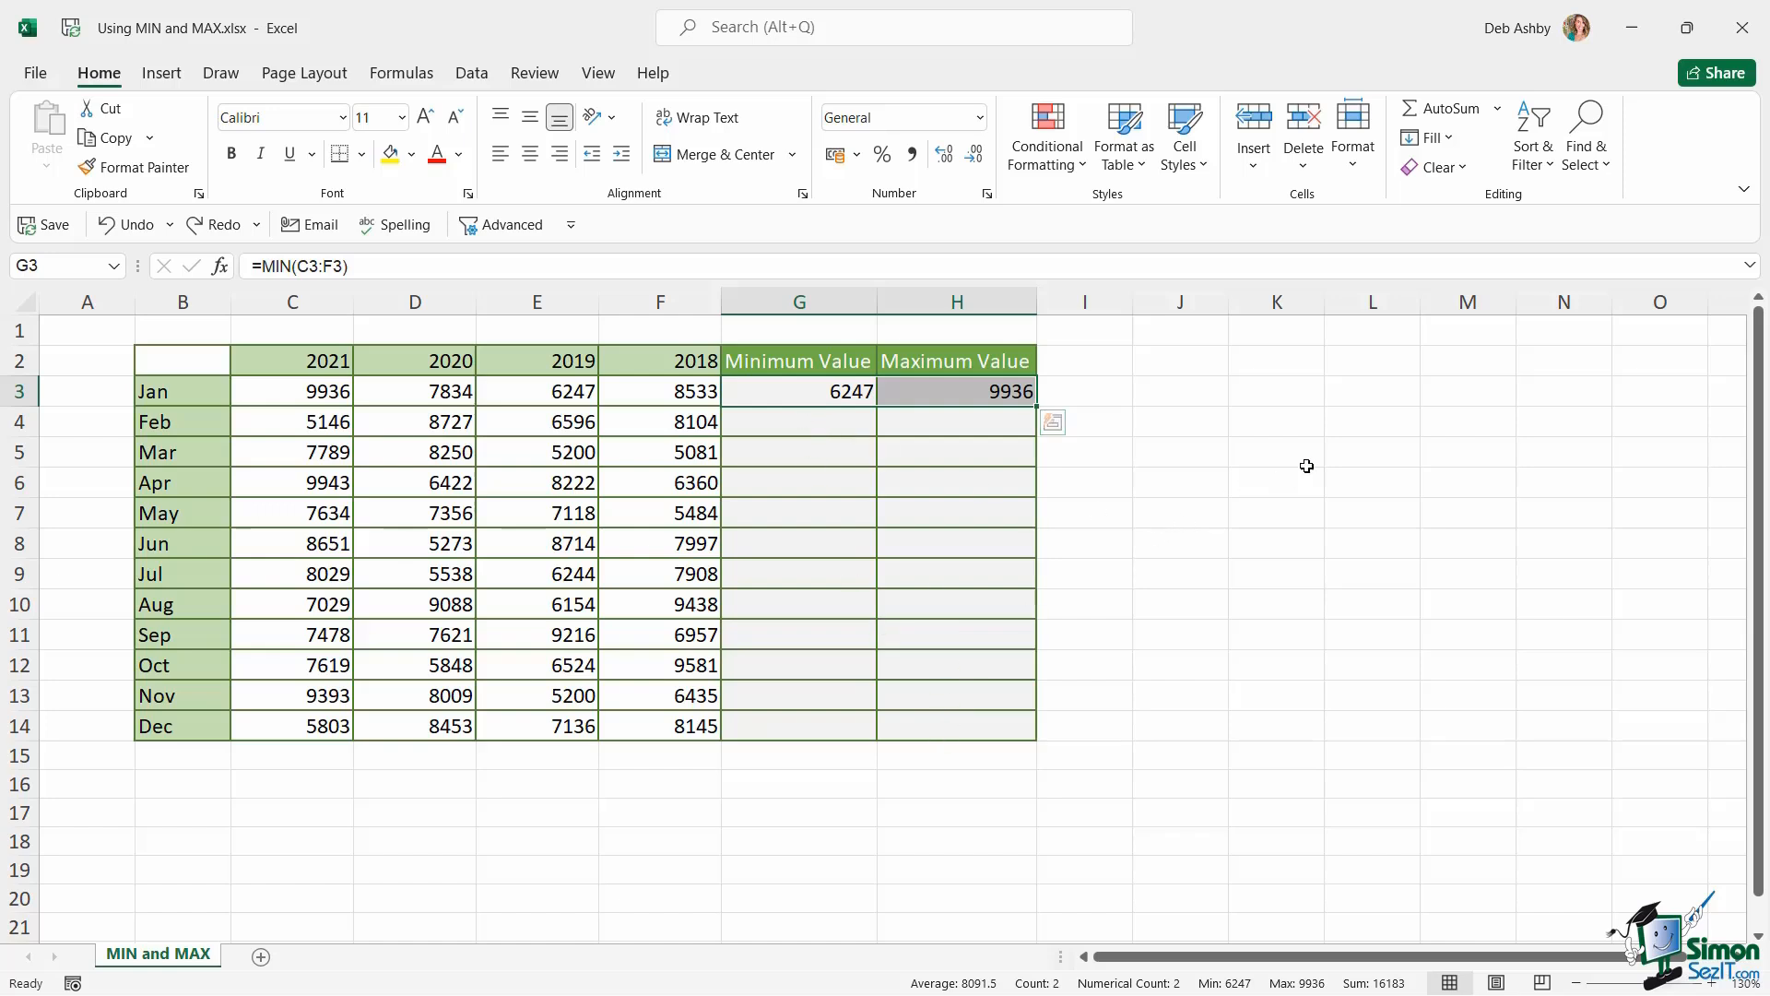
click(1277, 451)
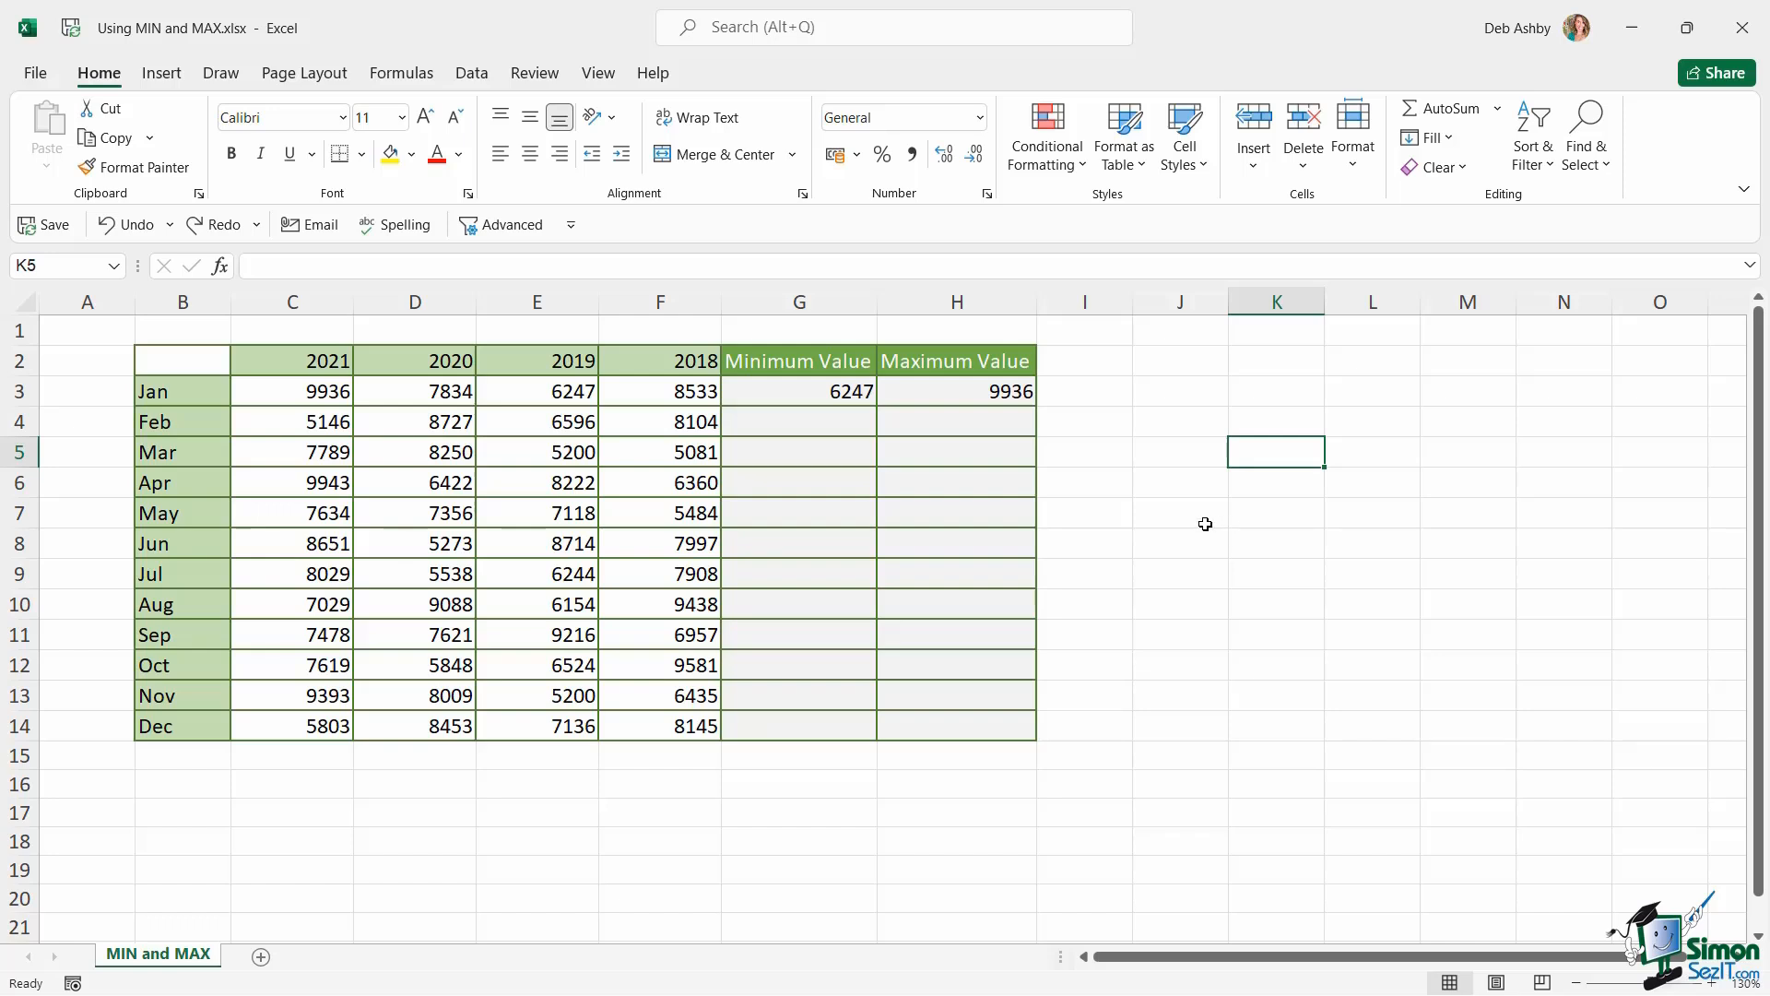
Select G3:H14 and fill the MIN and MAX formulas down with Ctrl+D
click(799, 391)
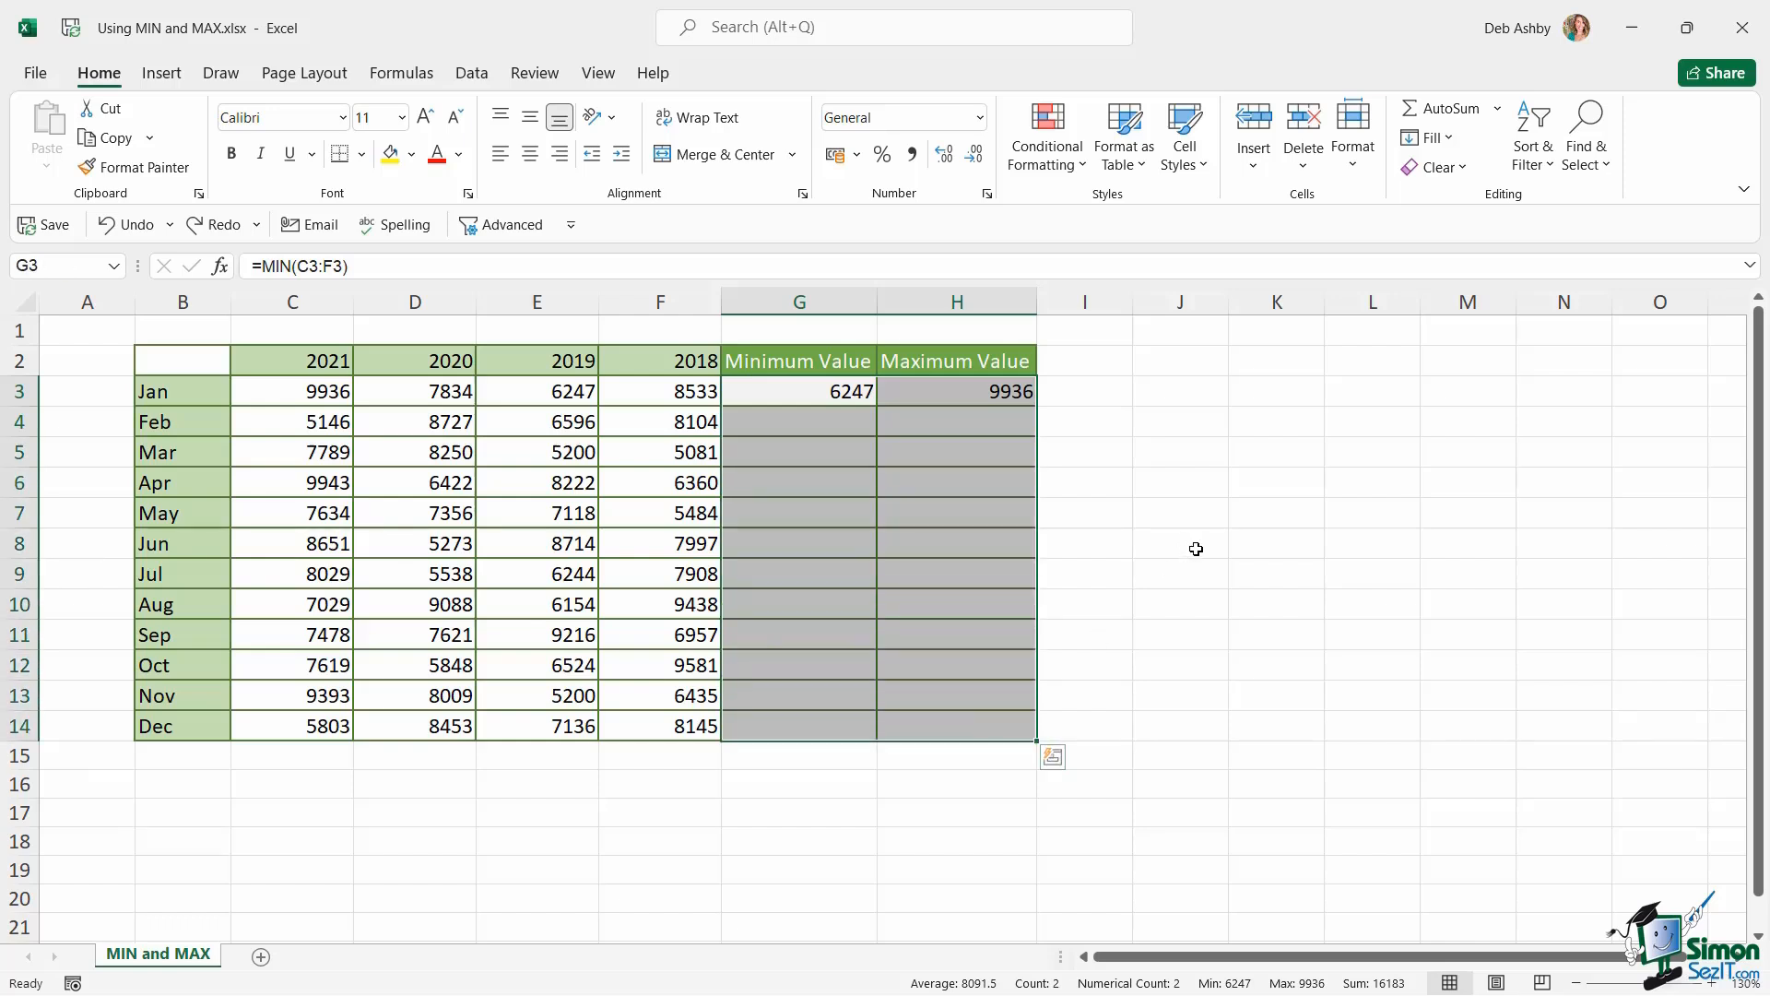
key(ctrl+d)
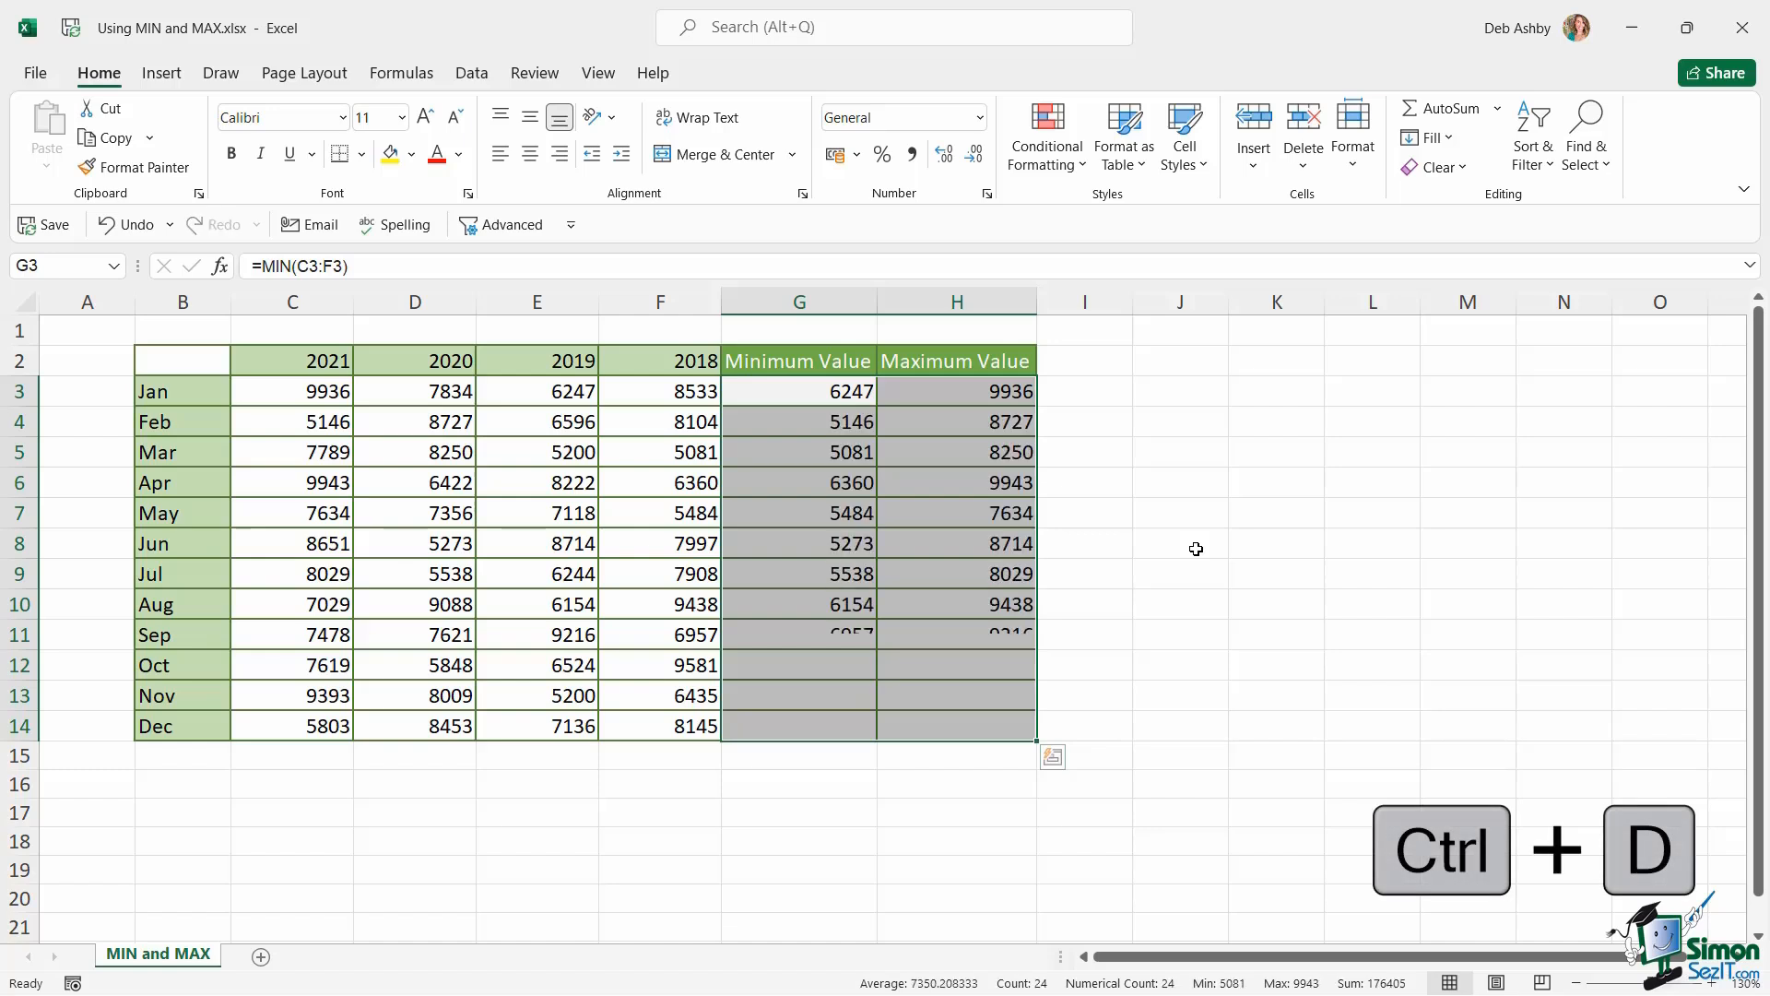
key(ctrl+d)
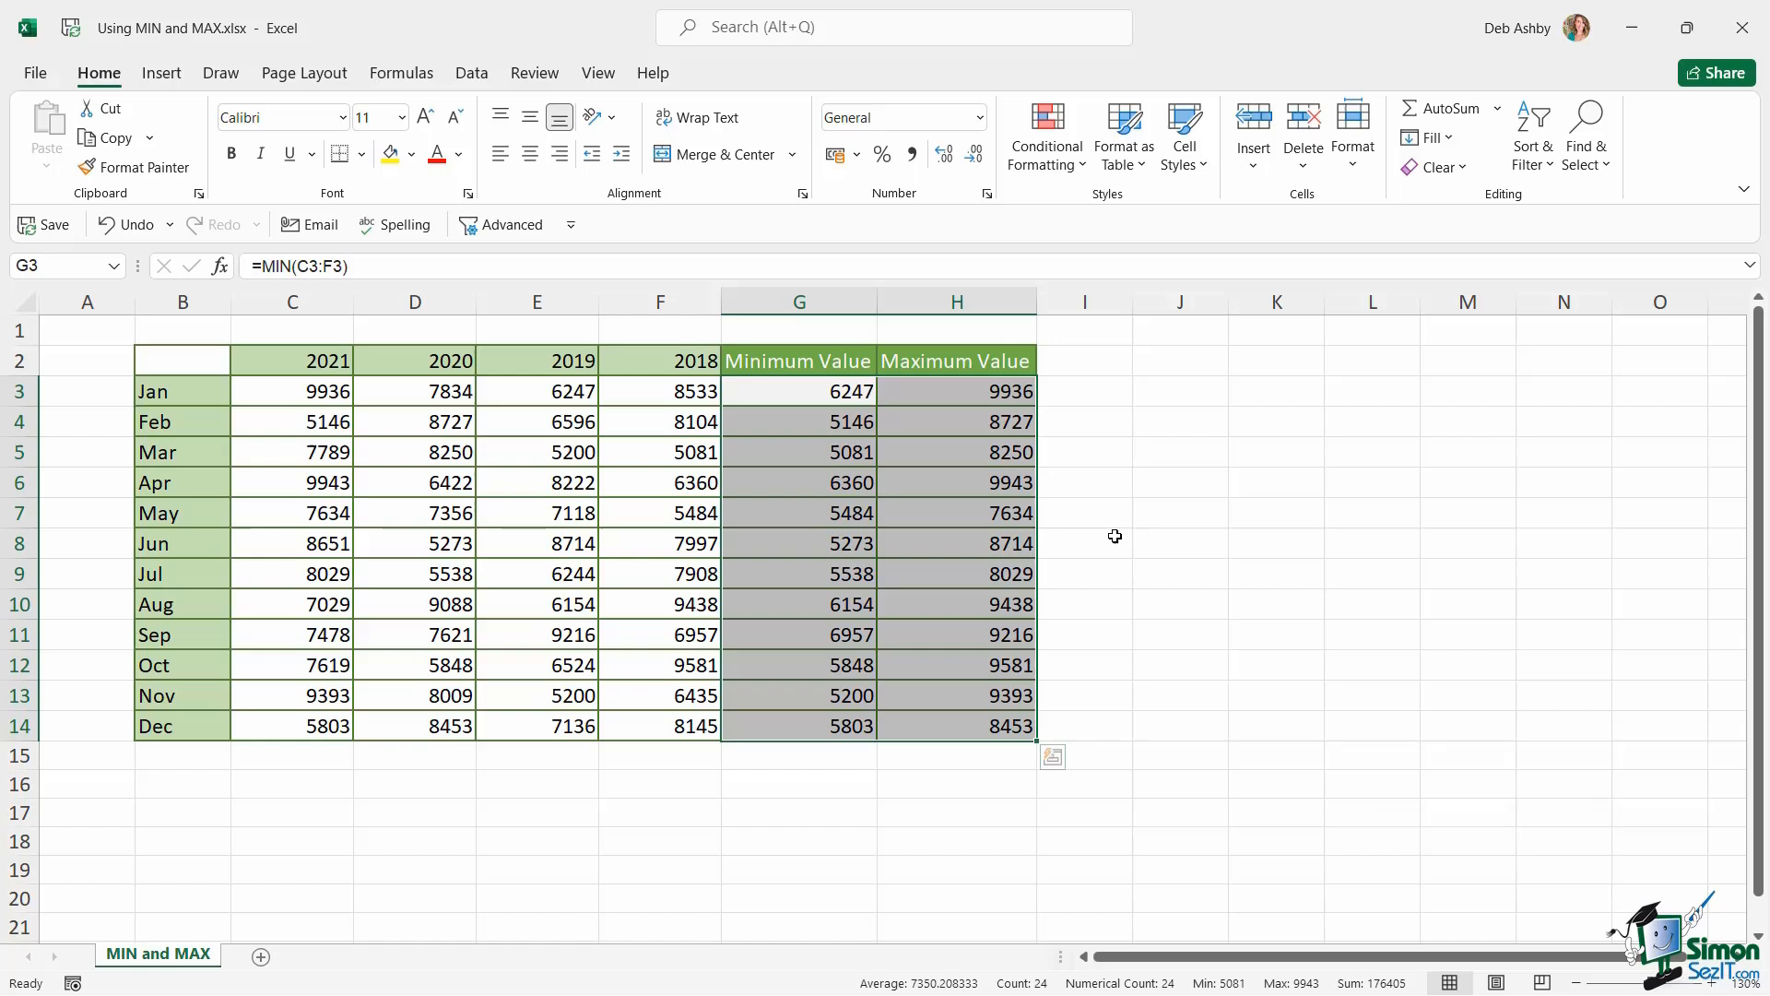
click(956, 574)
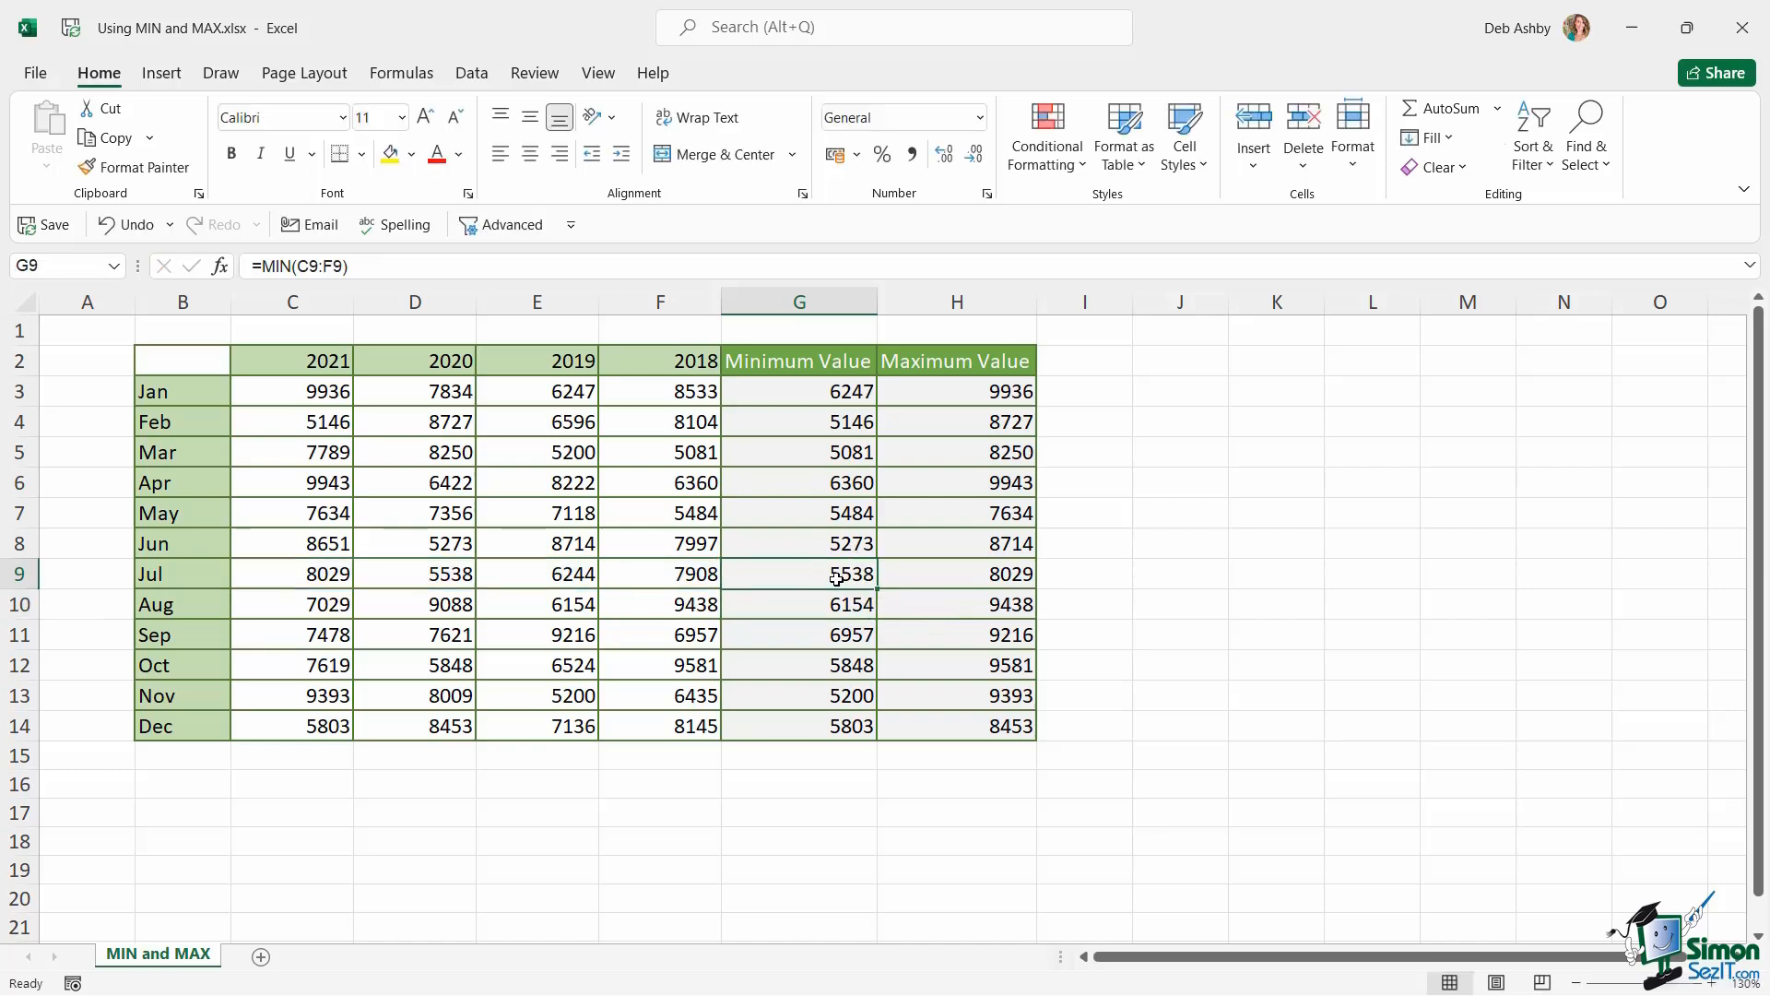
click(291, 573)
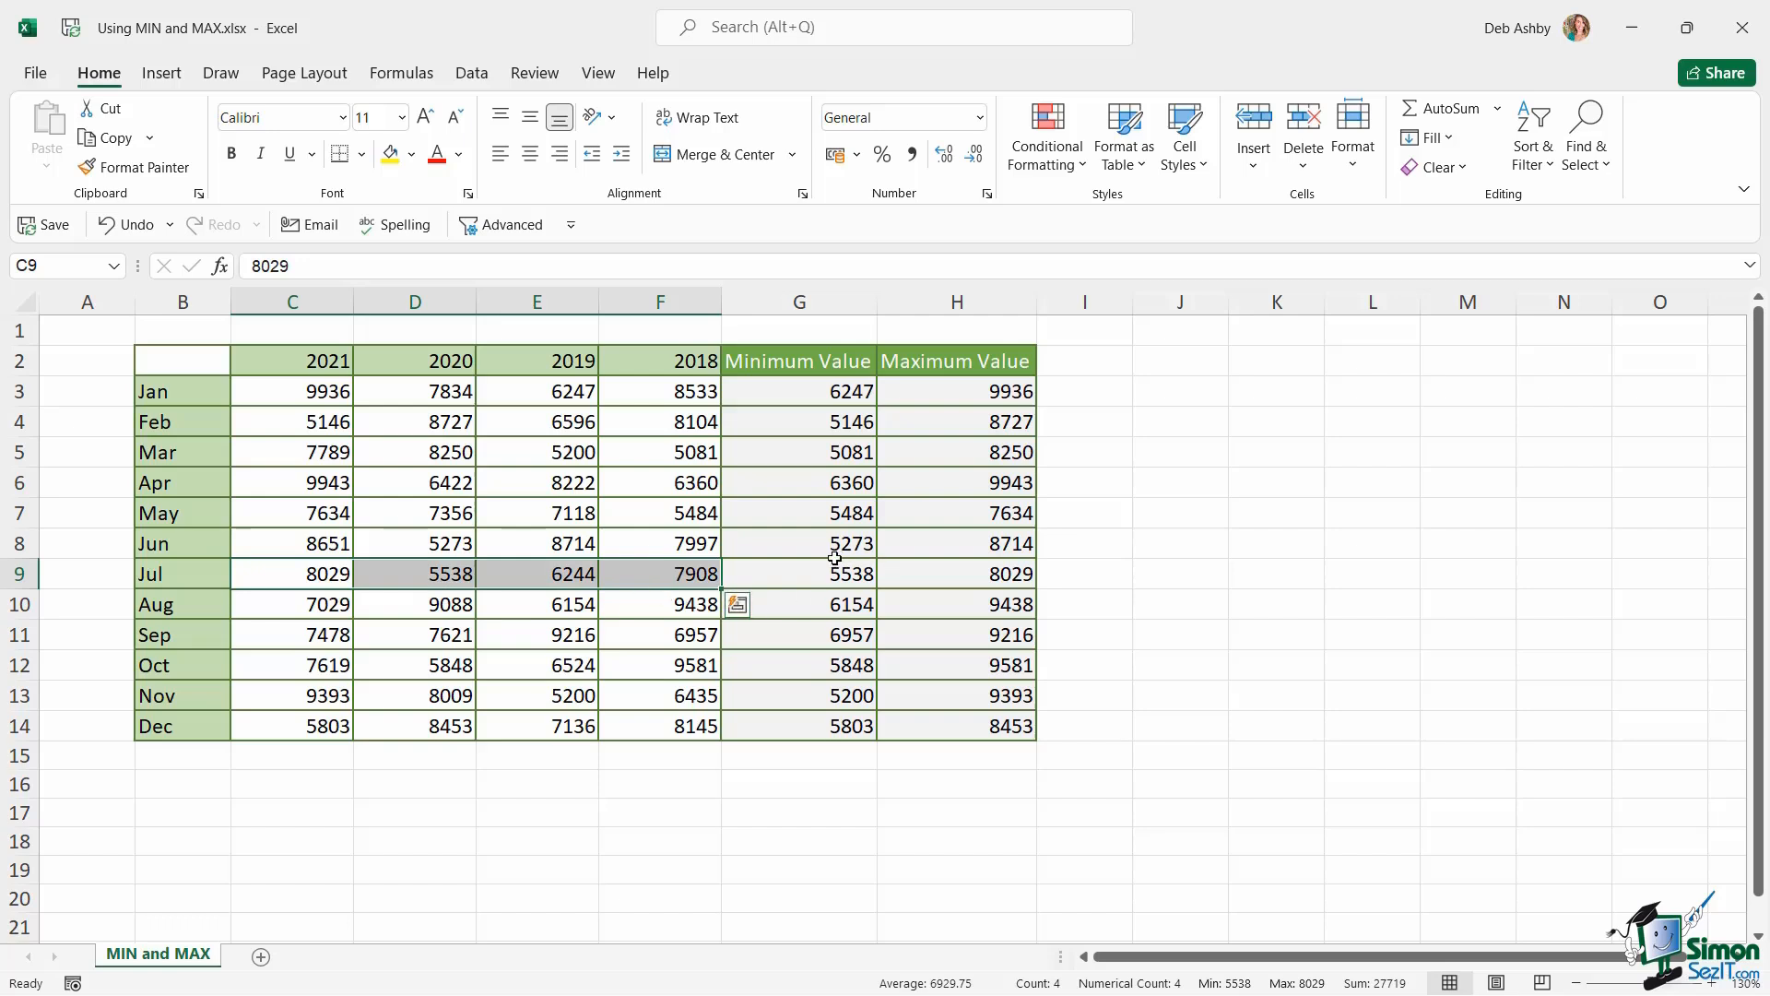
click(798, 543)
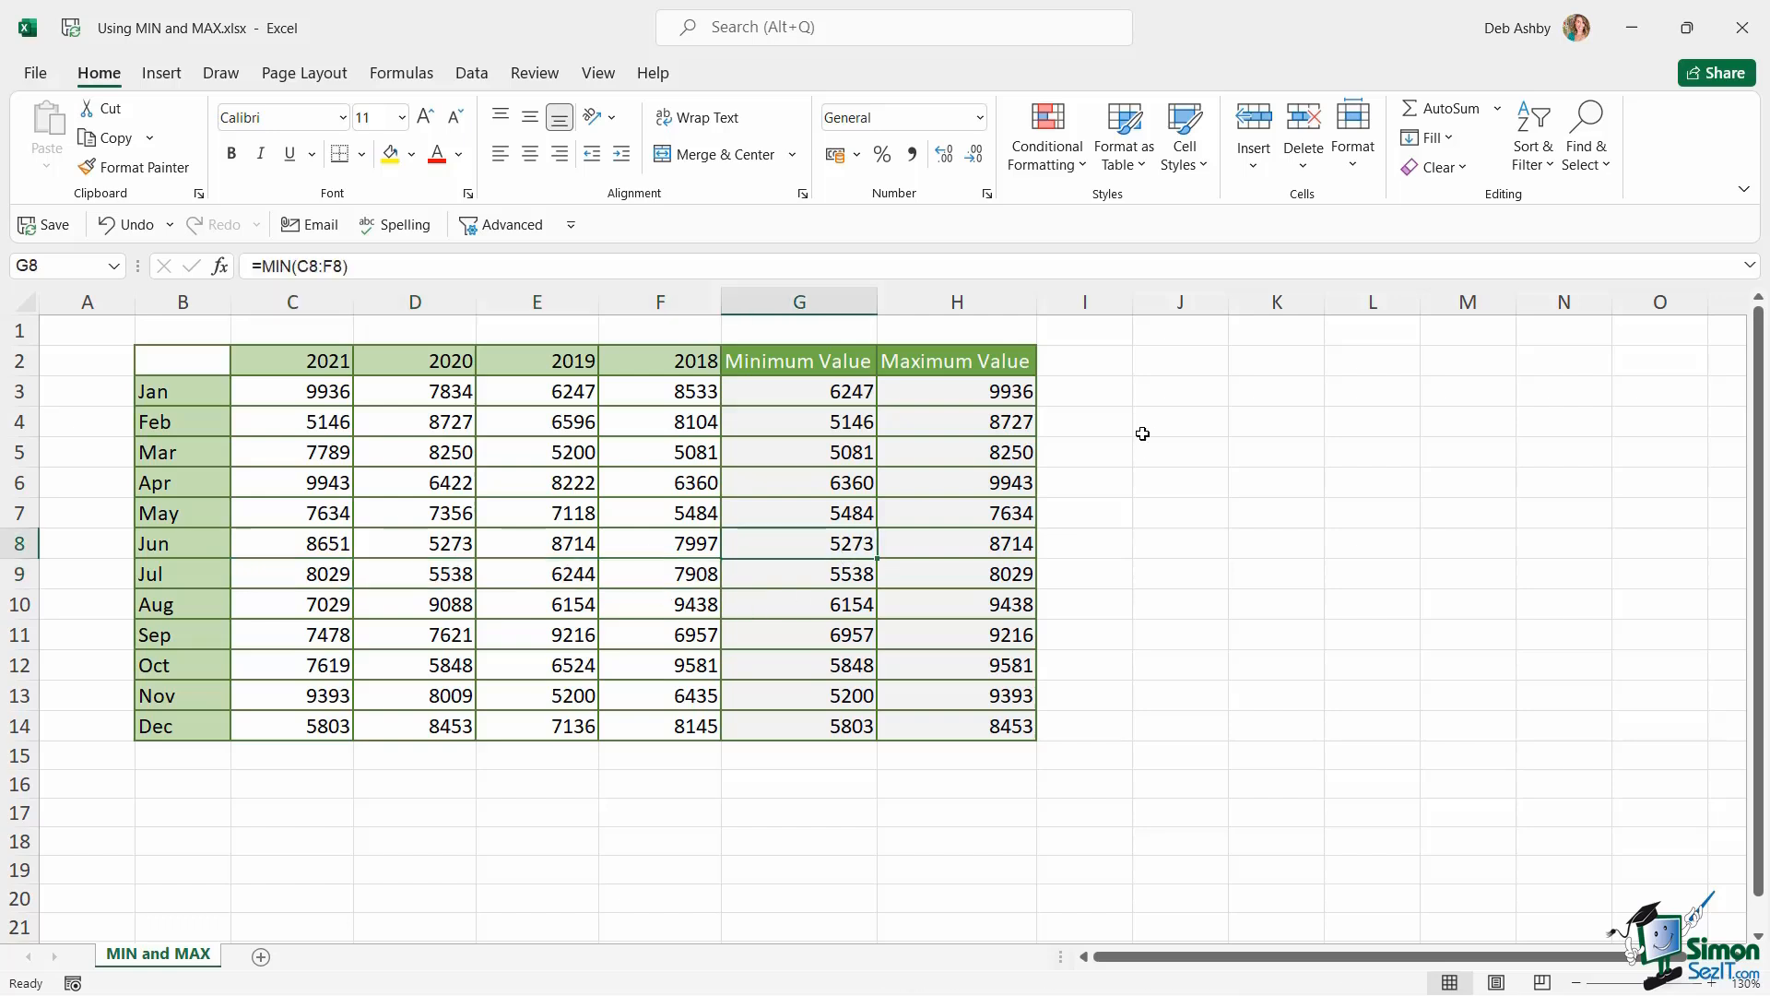